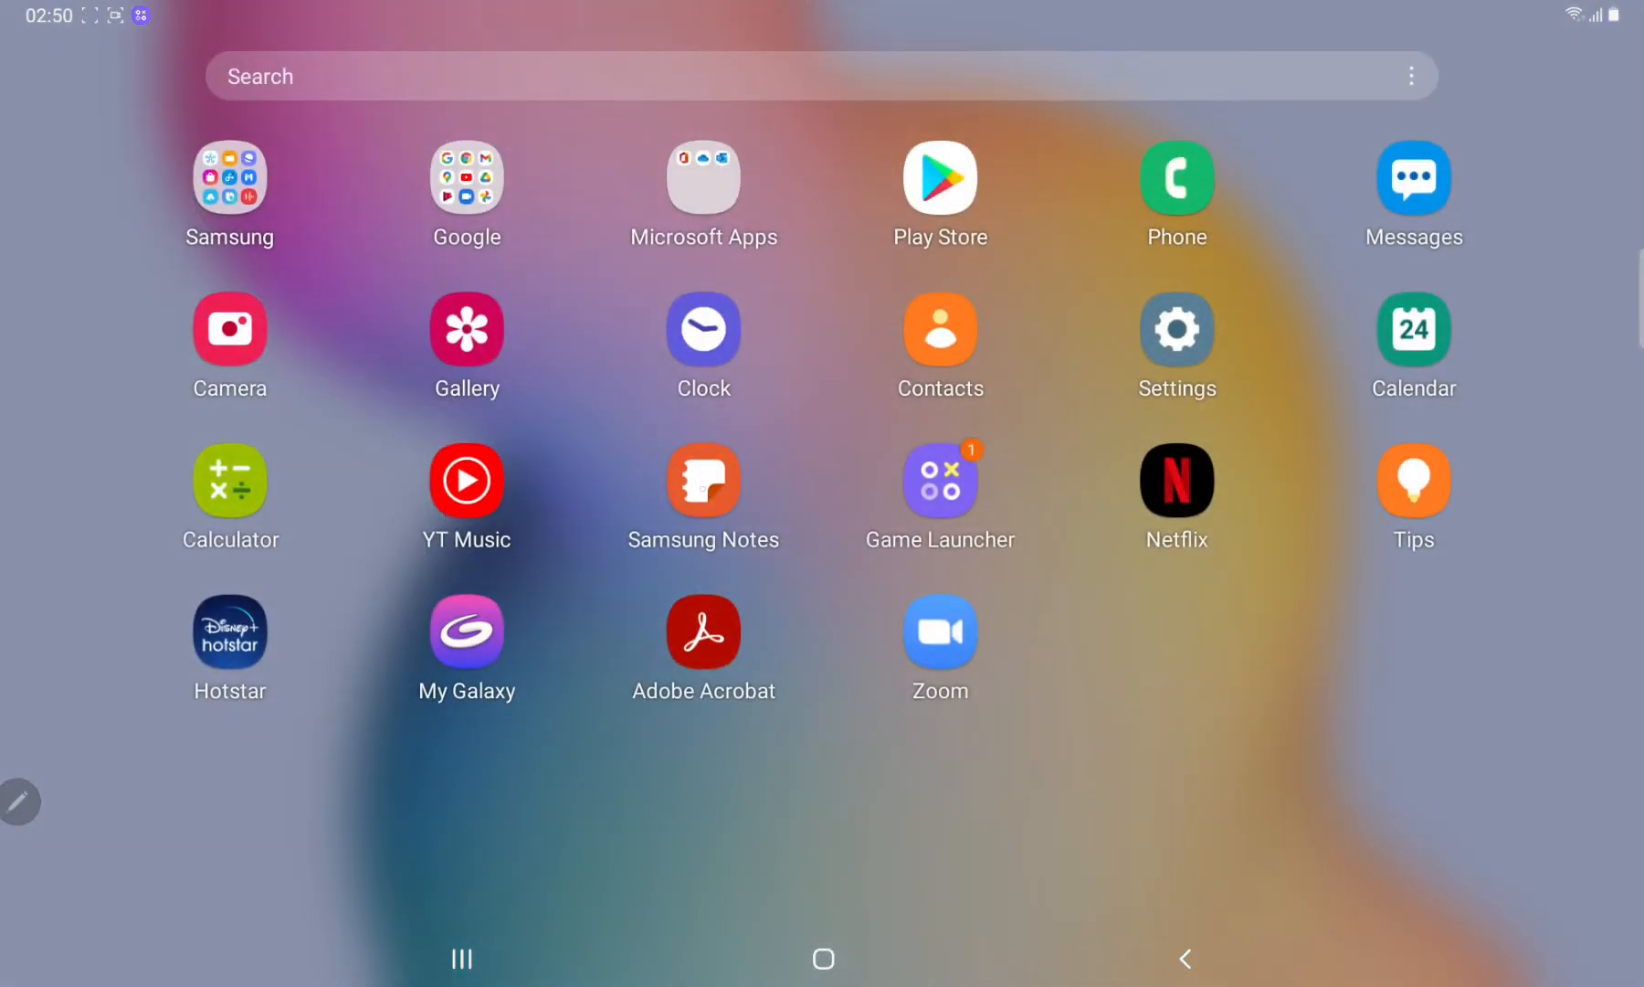
# Launch Samsung Notes to show the collection of five saved biology notes
pyautogui.click(703, 479)
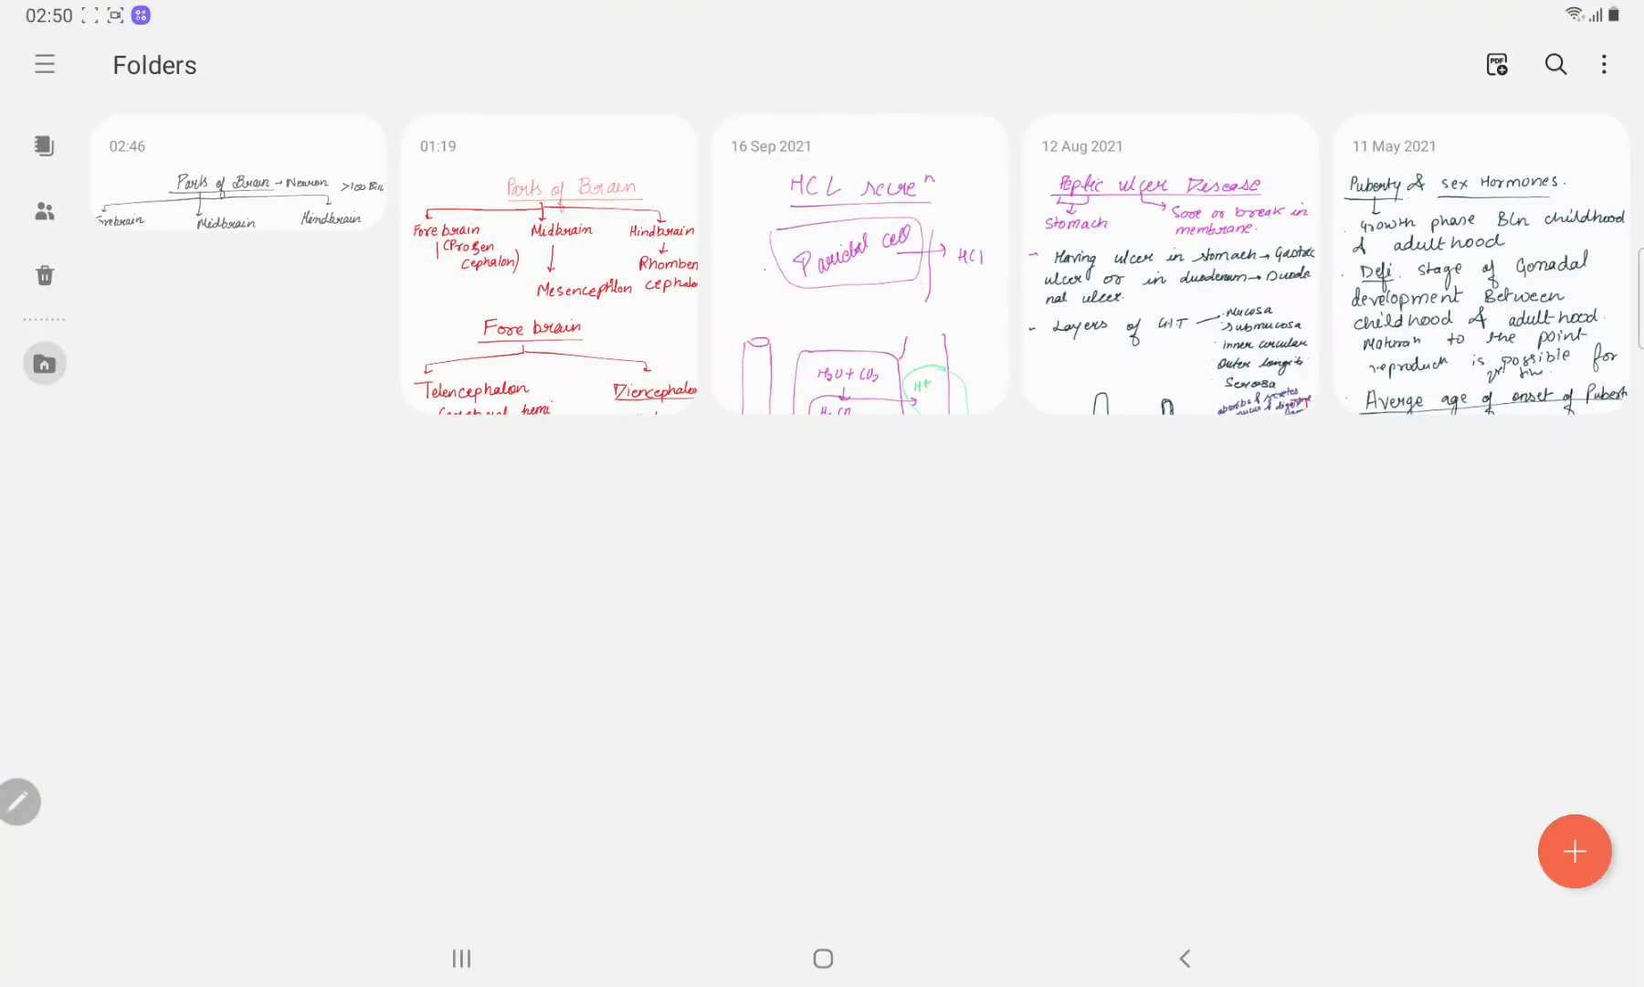
# Create a blank note and handwrite CNS (Brain, Spinal cord), PNS (Nerves) and an underlined 'Parts of Brain' heading
pyautogui.click(1573, 850)
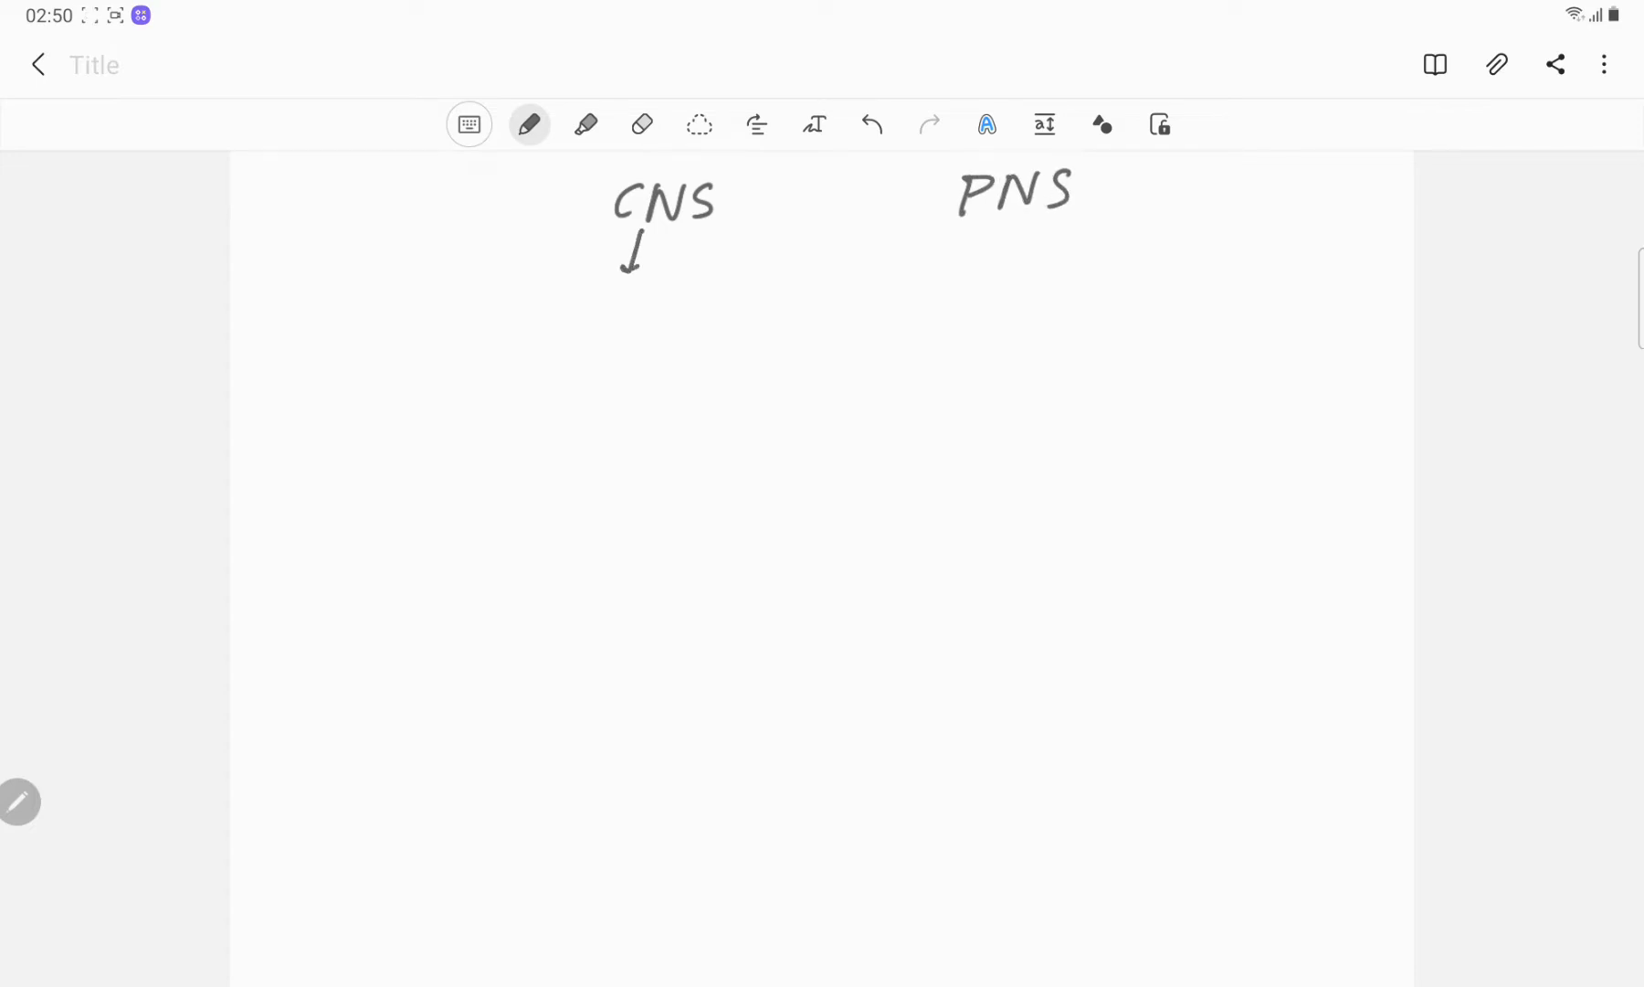
pyautogui.scroll(3)
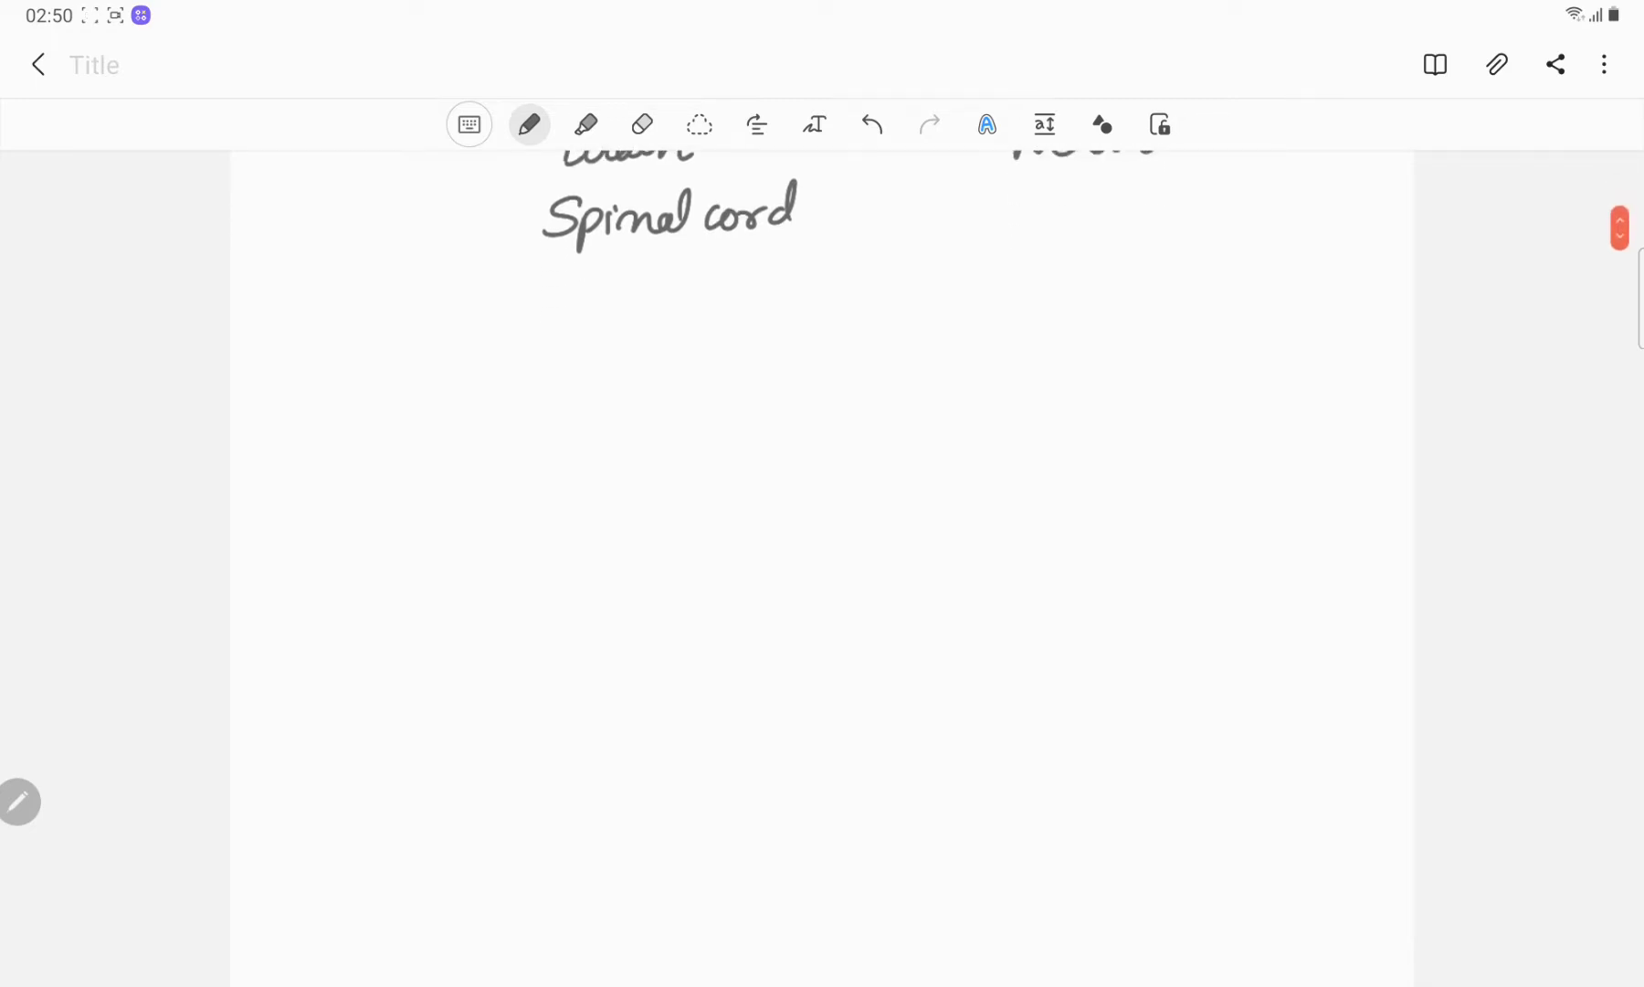
pyautogui.scroll(3)
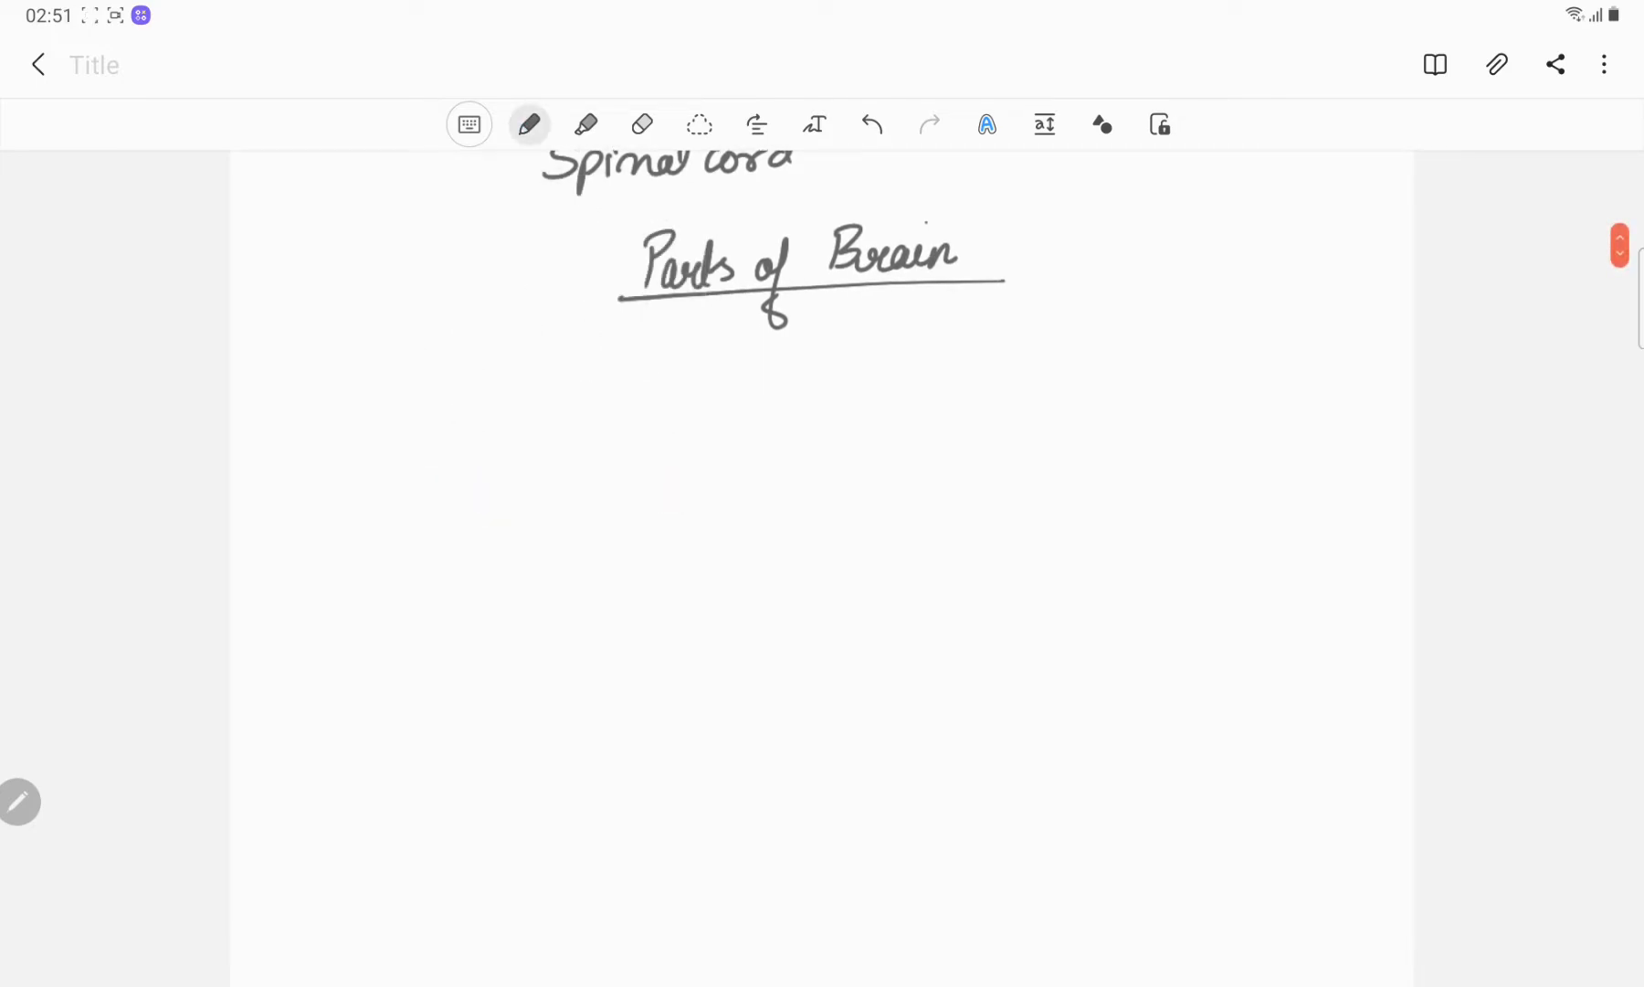
# Switch to blue ink and write bullets 'Neuron' and '>100 Billion' with a three-way branching arrow
pyautogui.click(528, 124)
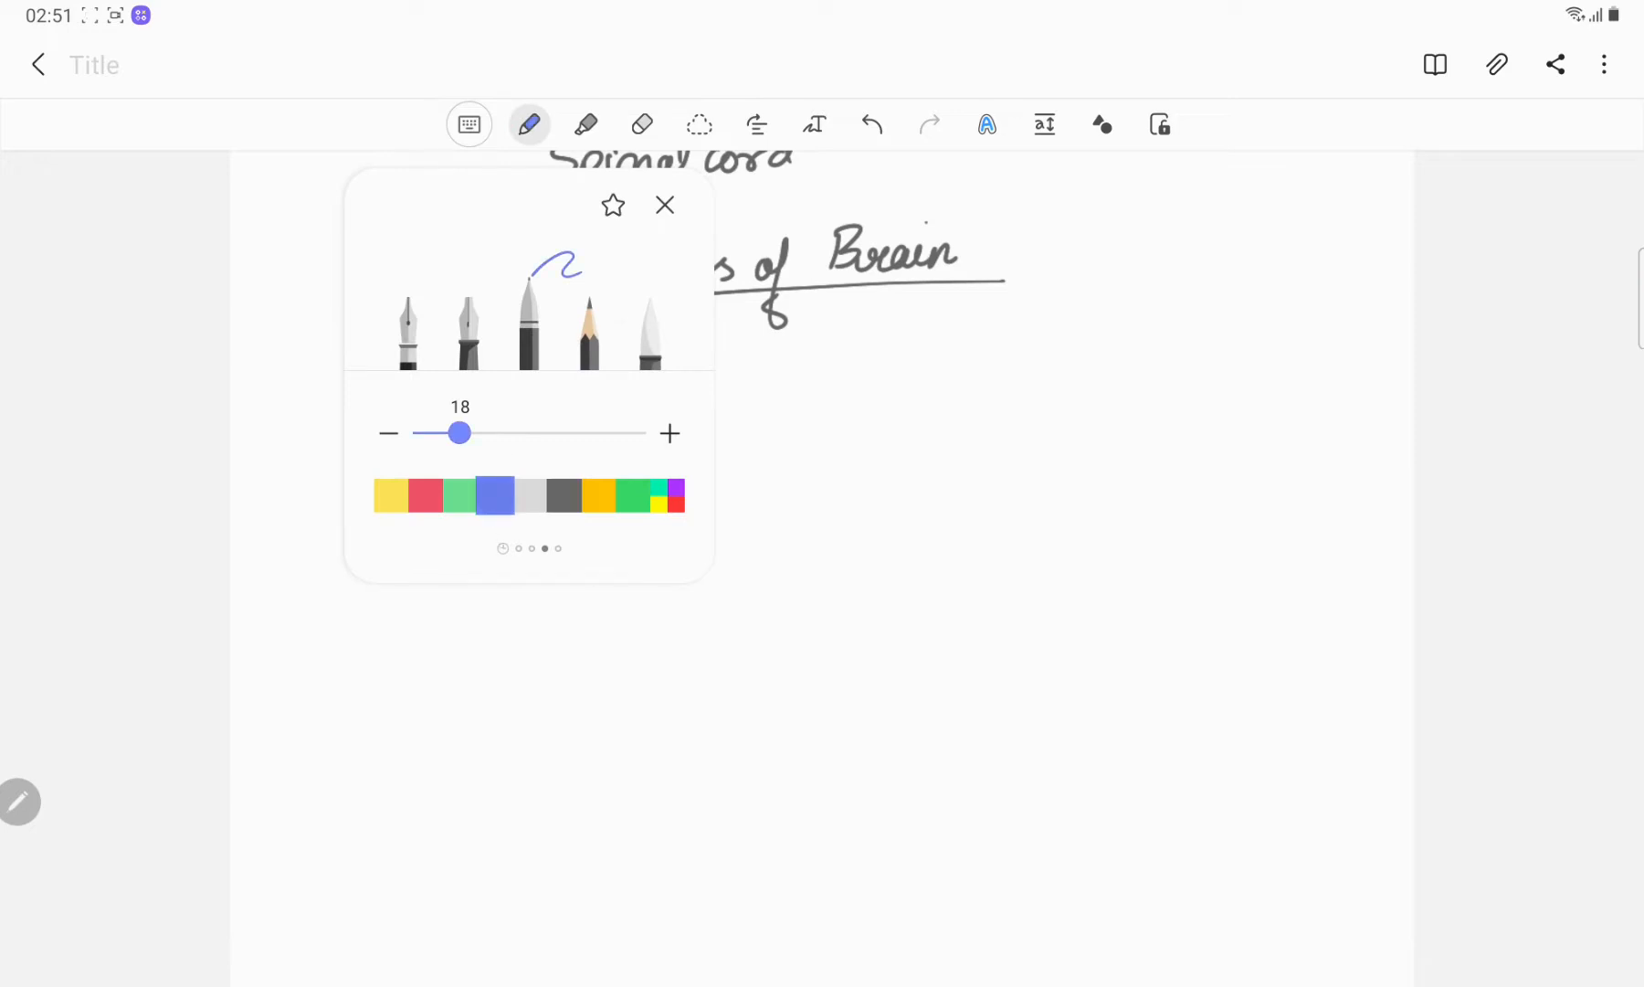
pyautogui.click(663, 205)
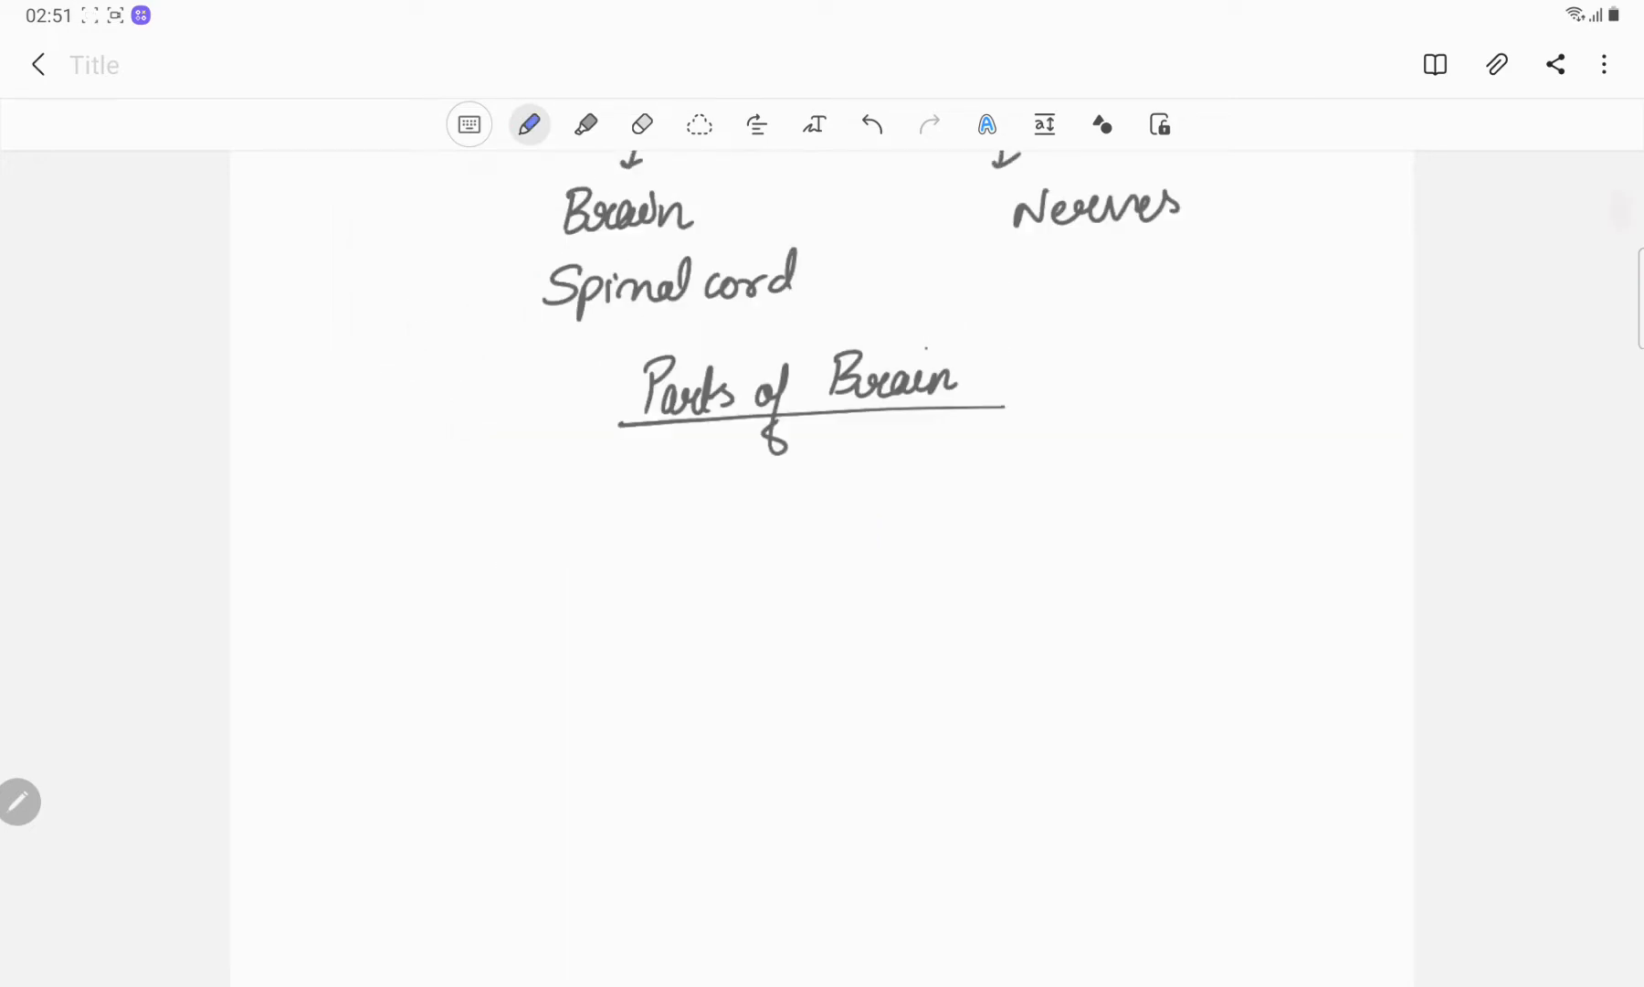
pyautogui.scroll(3)
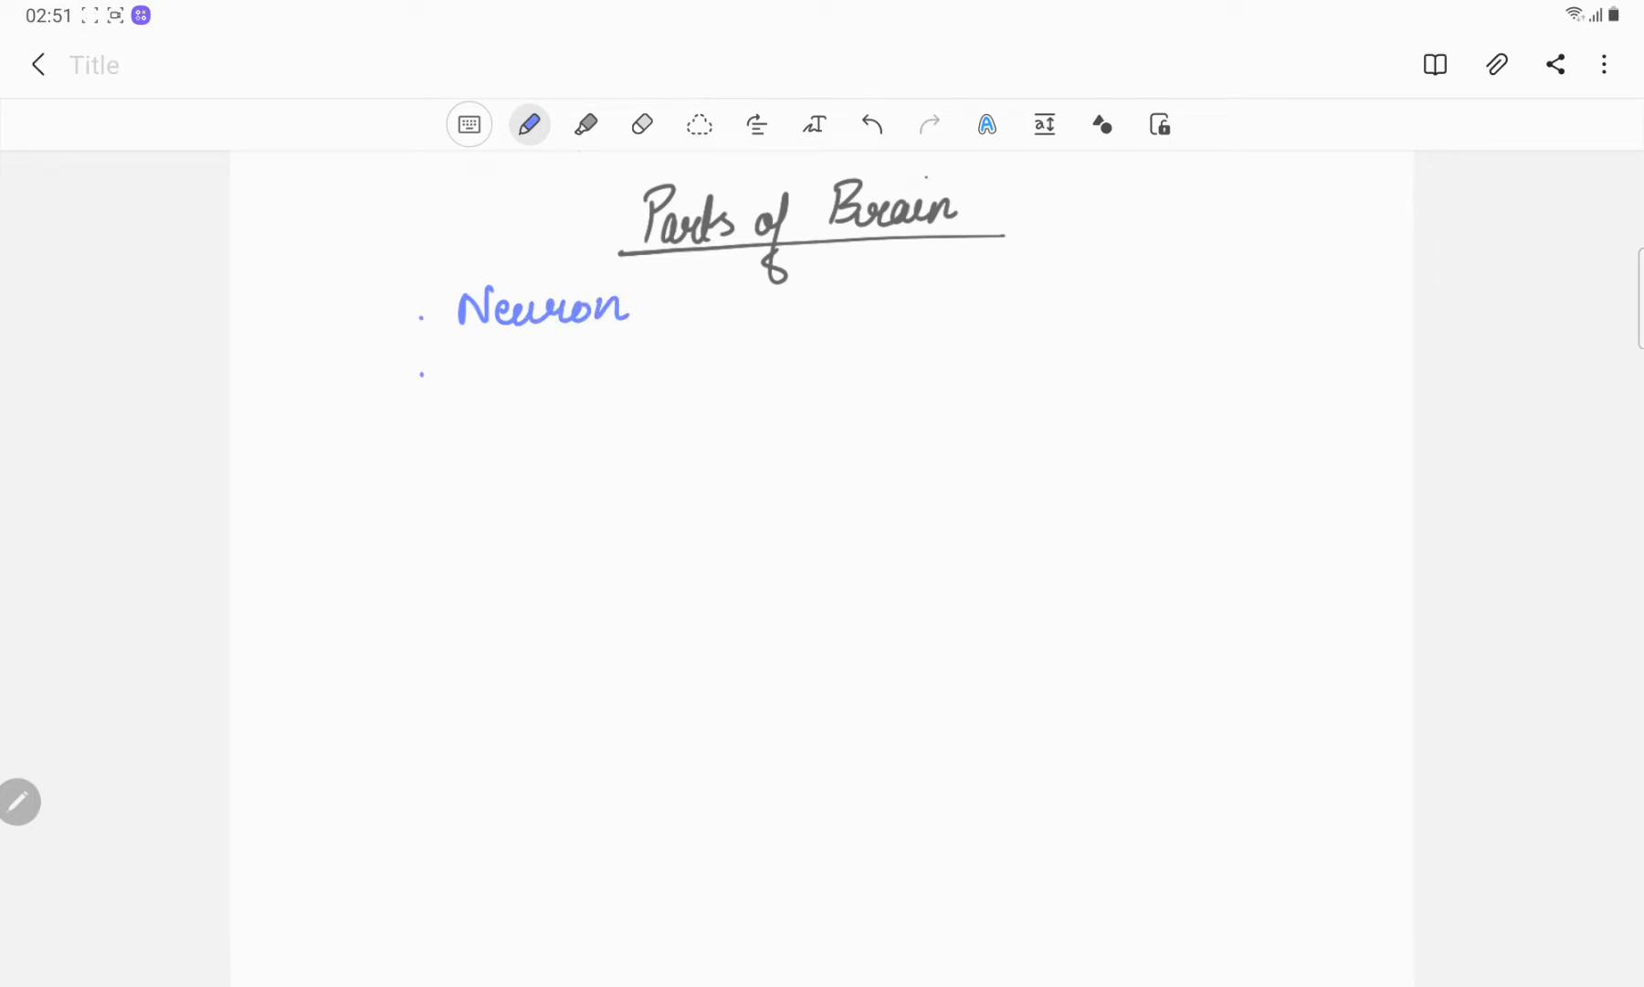
pyautogui.scroll(3)
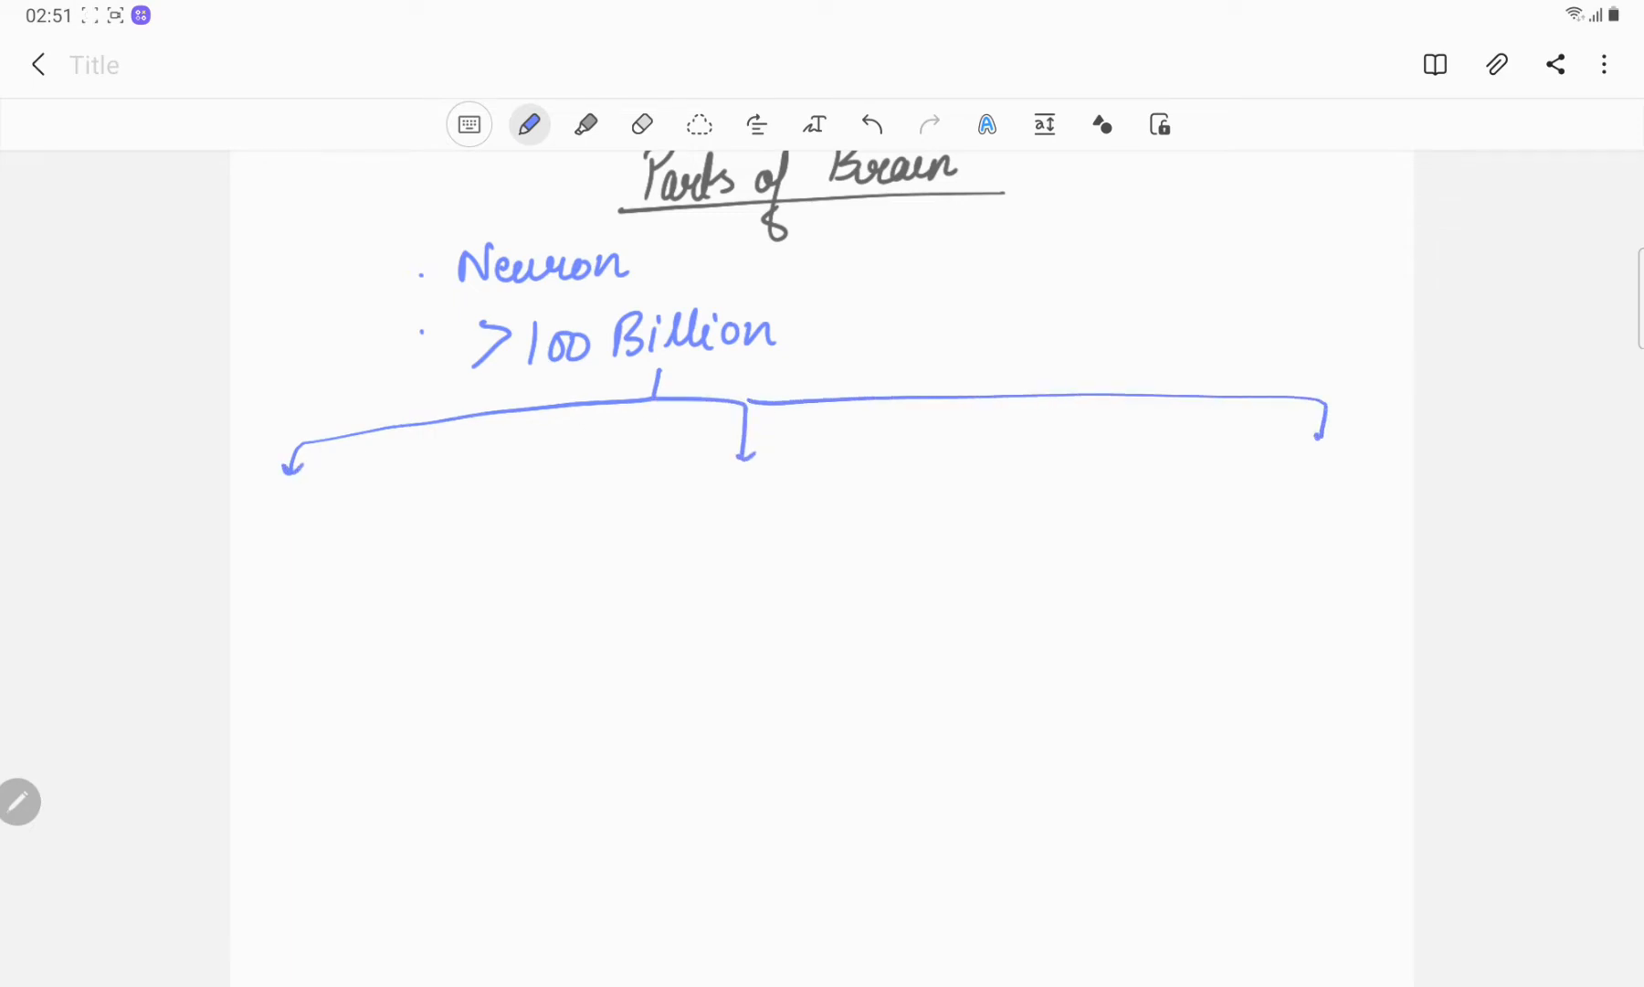
# Switch to red ink and label the branches Forebrain (Prosencephalon), Midbrain (Mesencephalon), Hindbrain (Rhombencephalon)
pyautogui.click(528, 124)
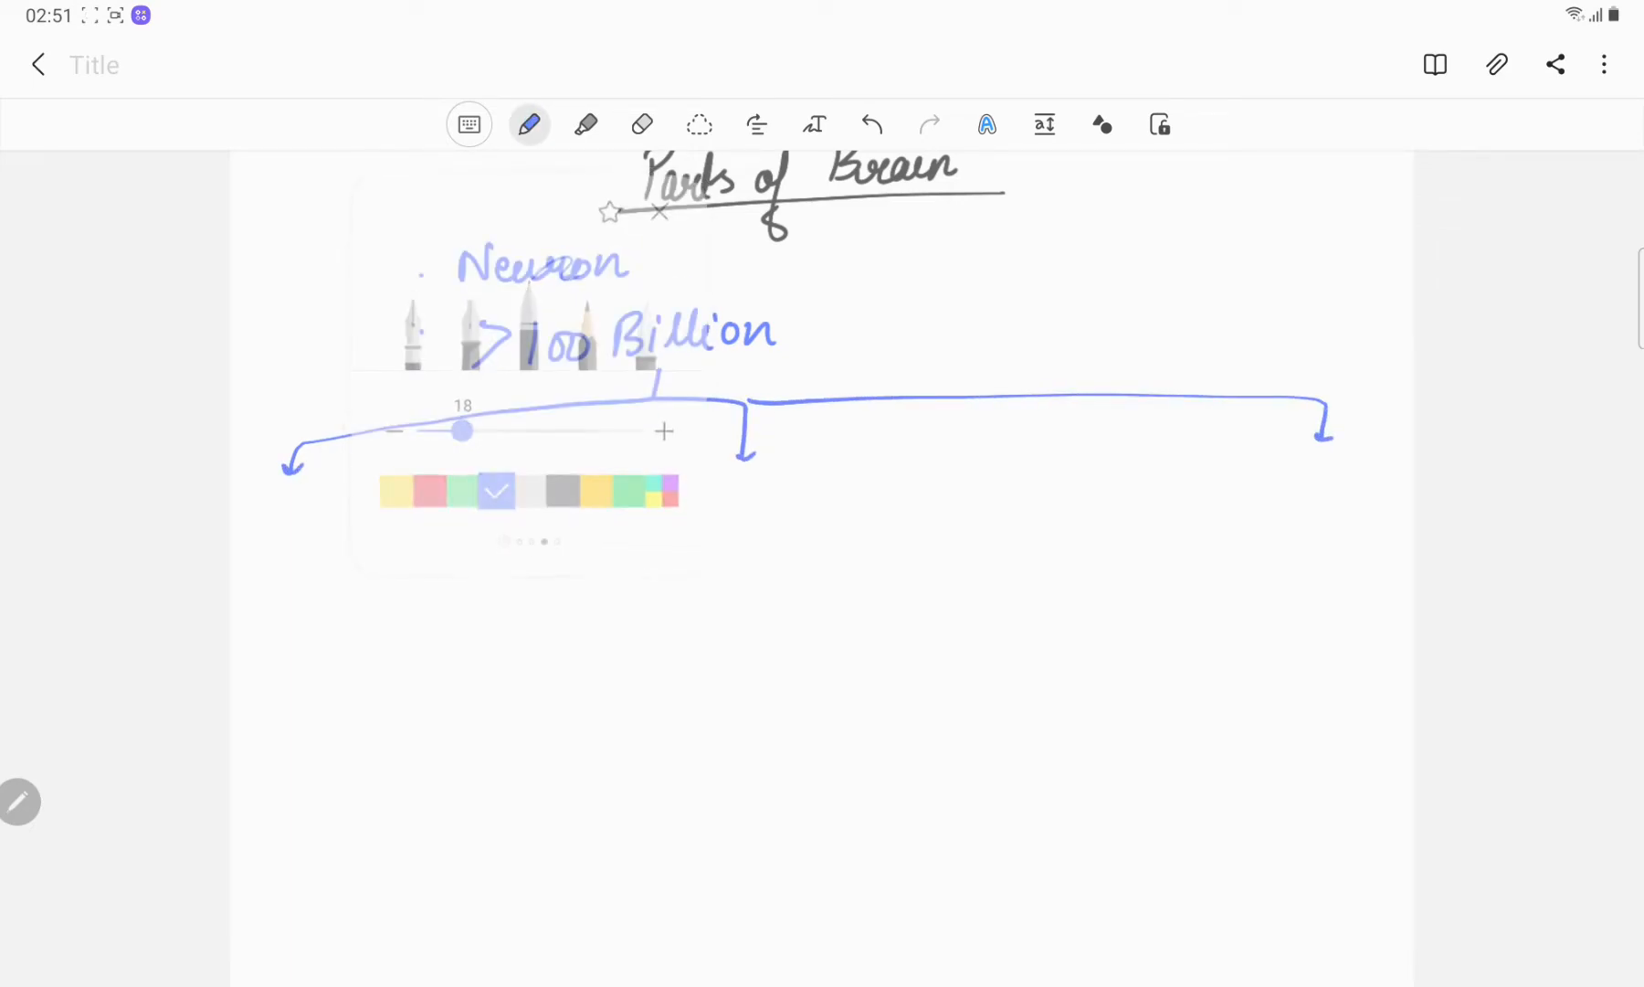
pyautogui.click(529, 125)
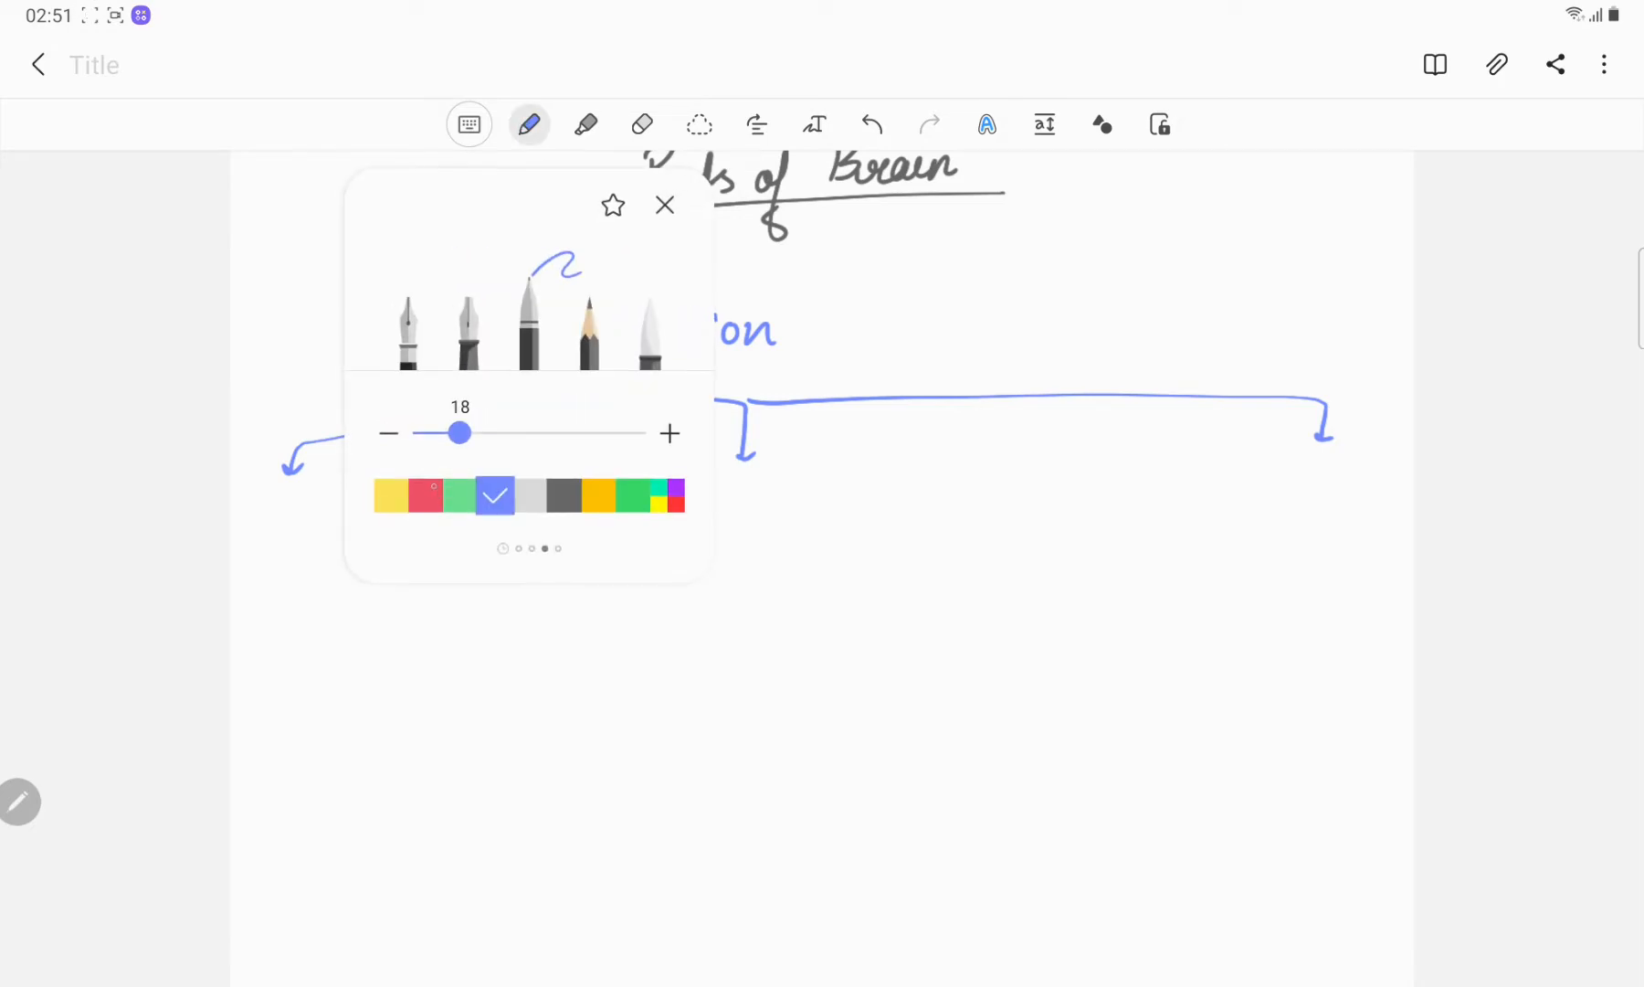
pyautogui.click(663, 205)
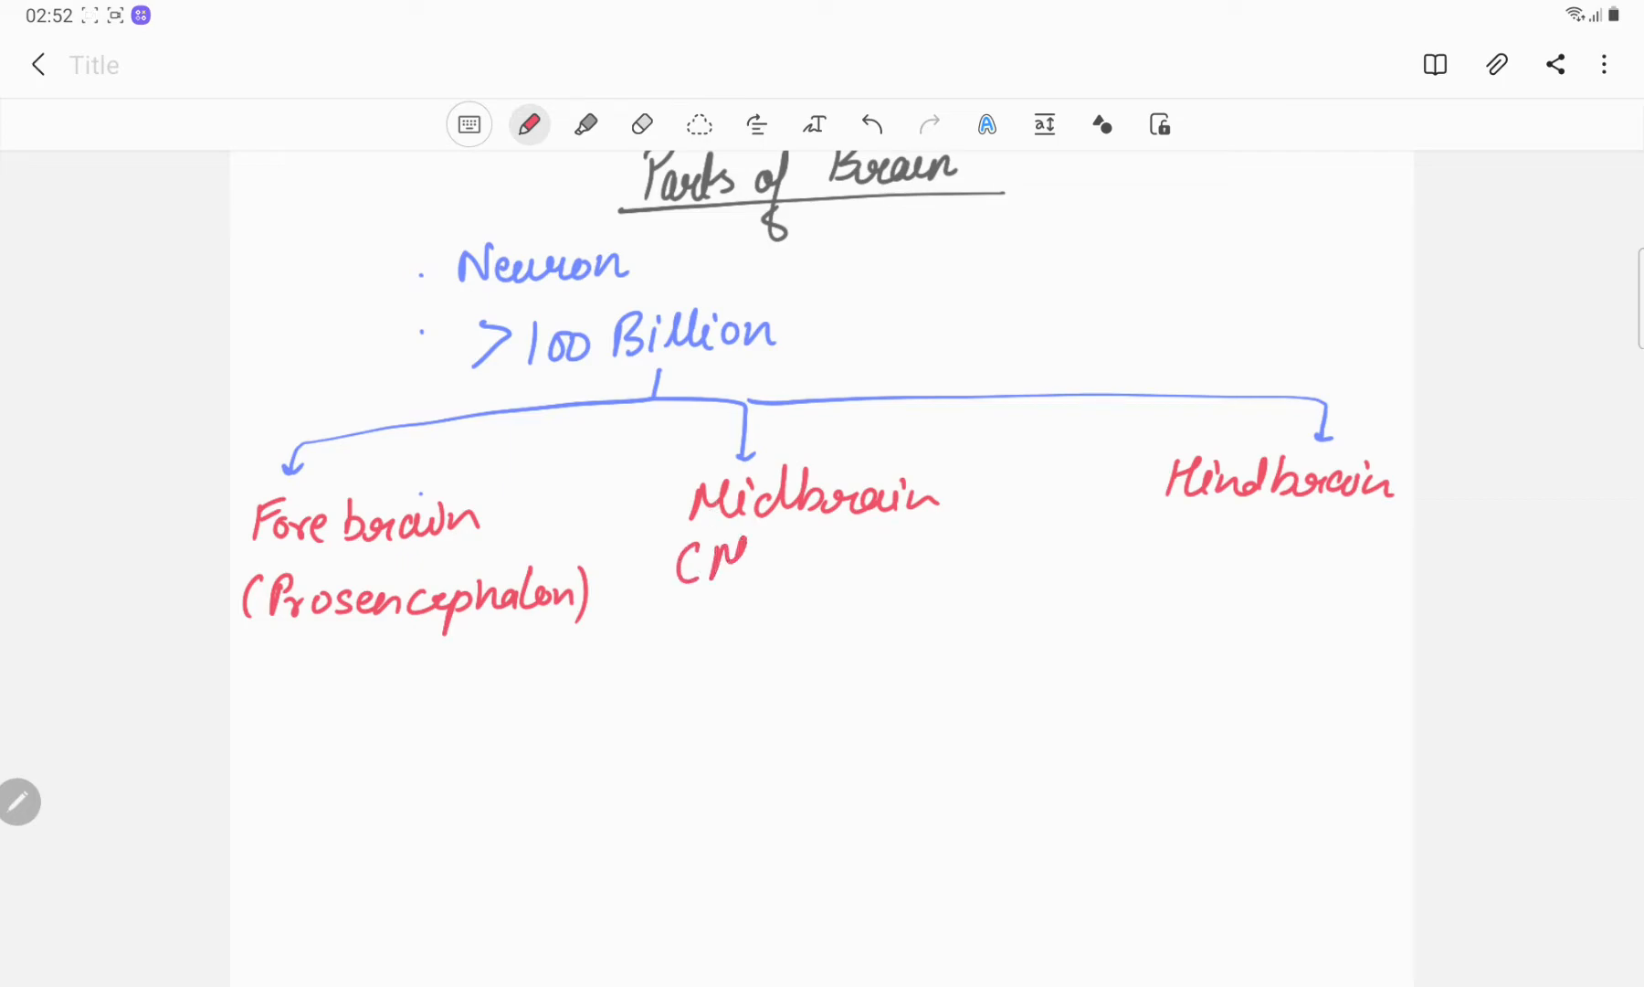
pyautogui.write('Mesencephalon)')
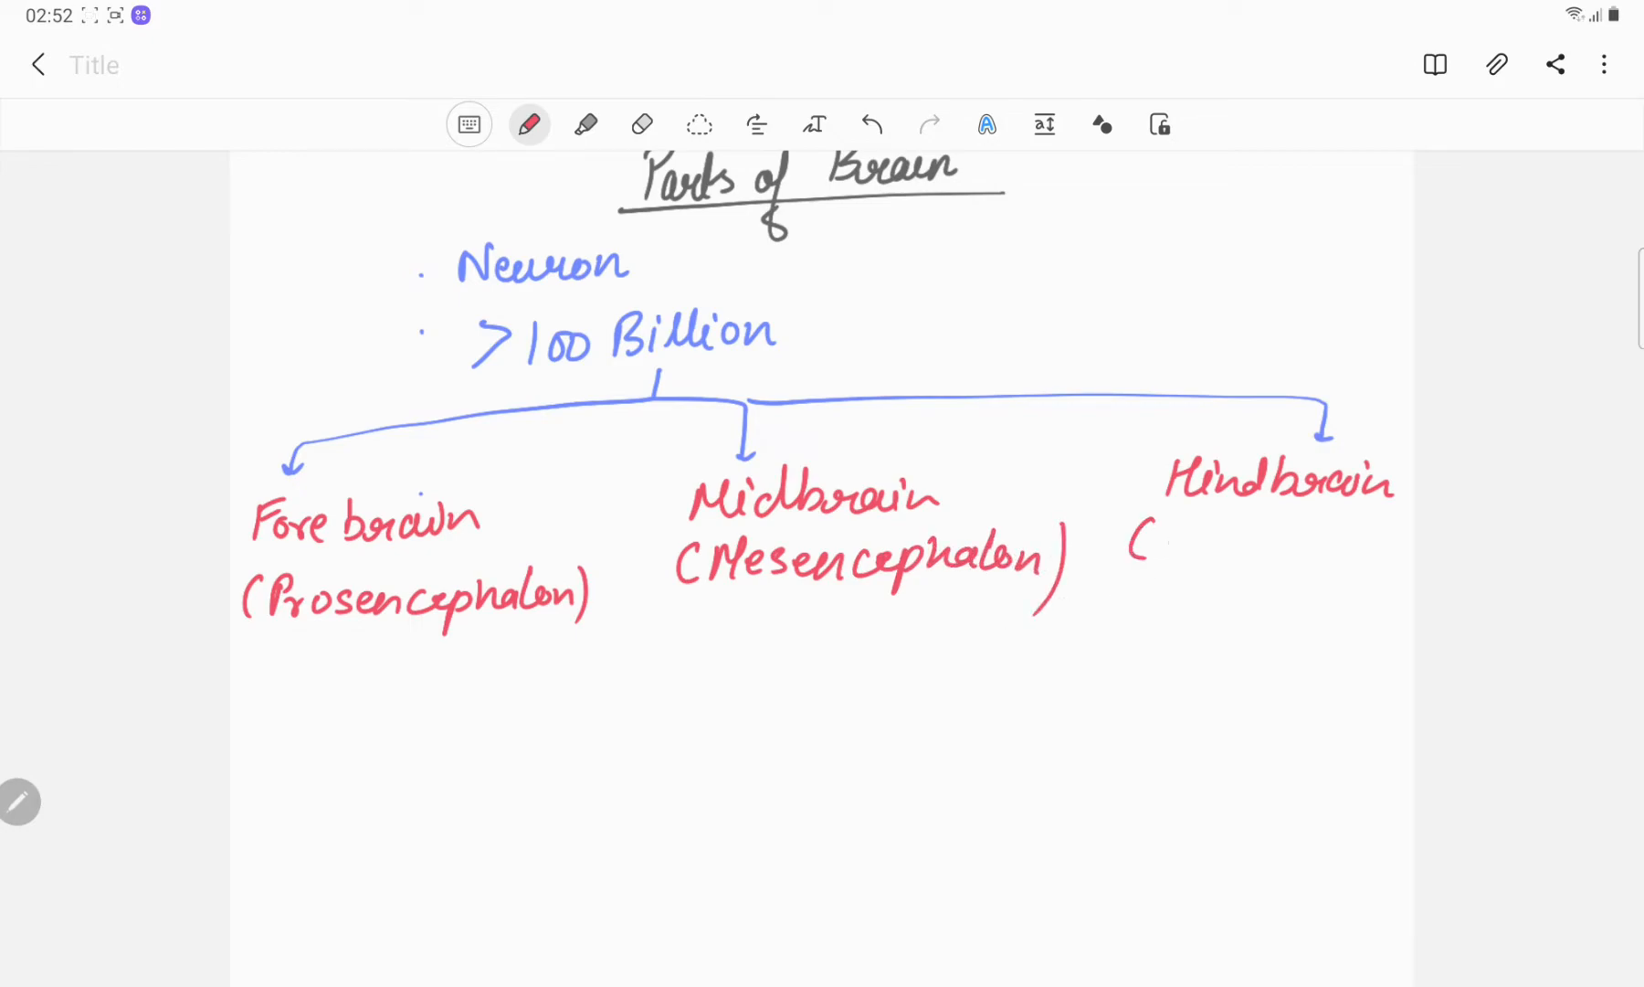
pyautogui.write('Rh')
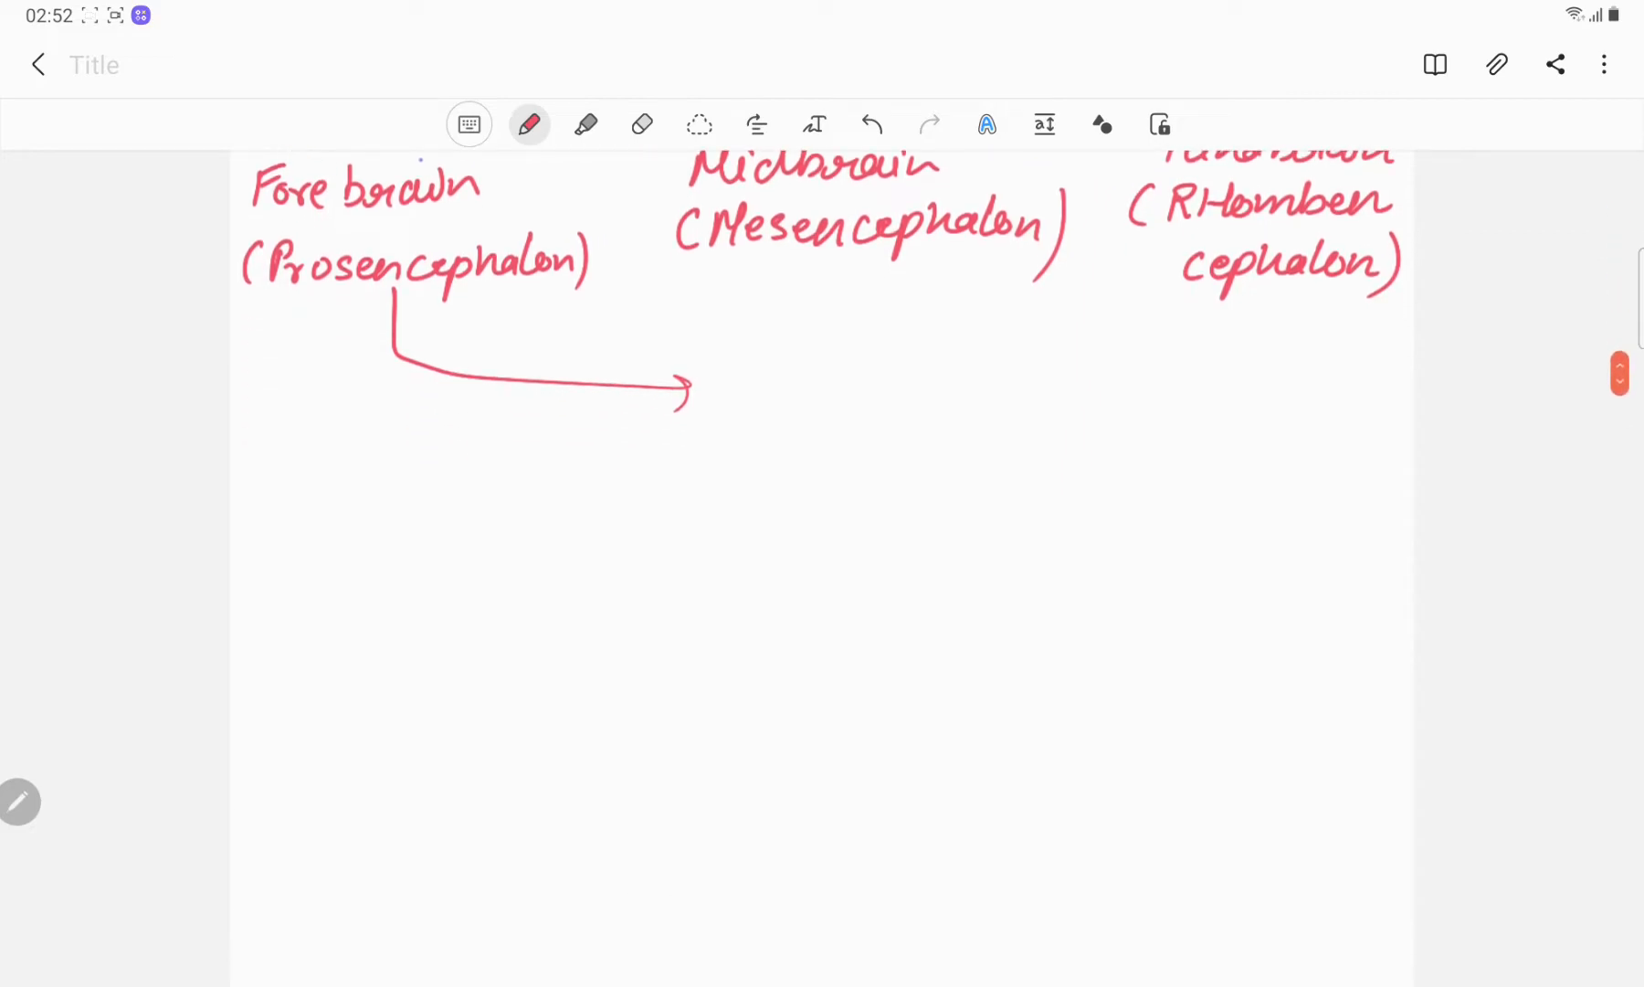
pyautogui.moveTo(700, 416)
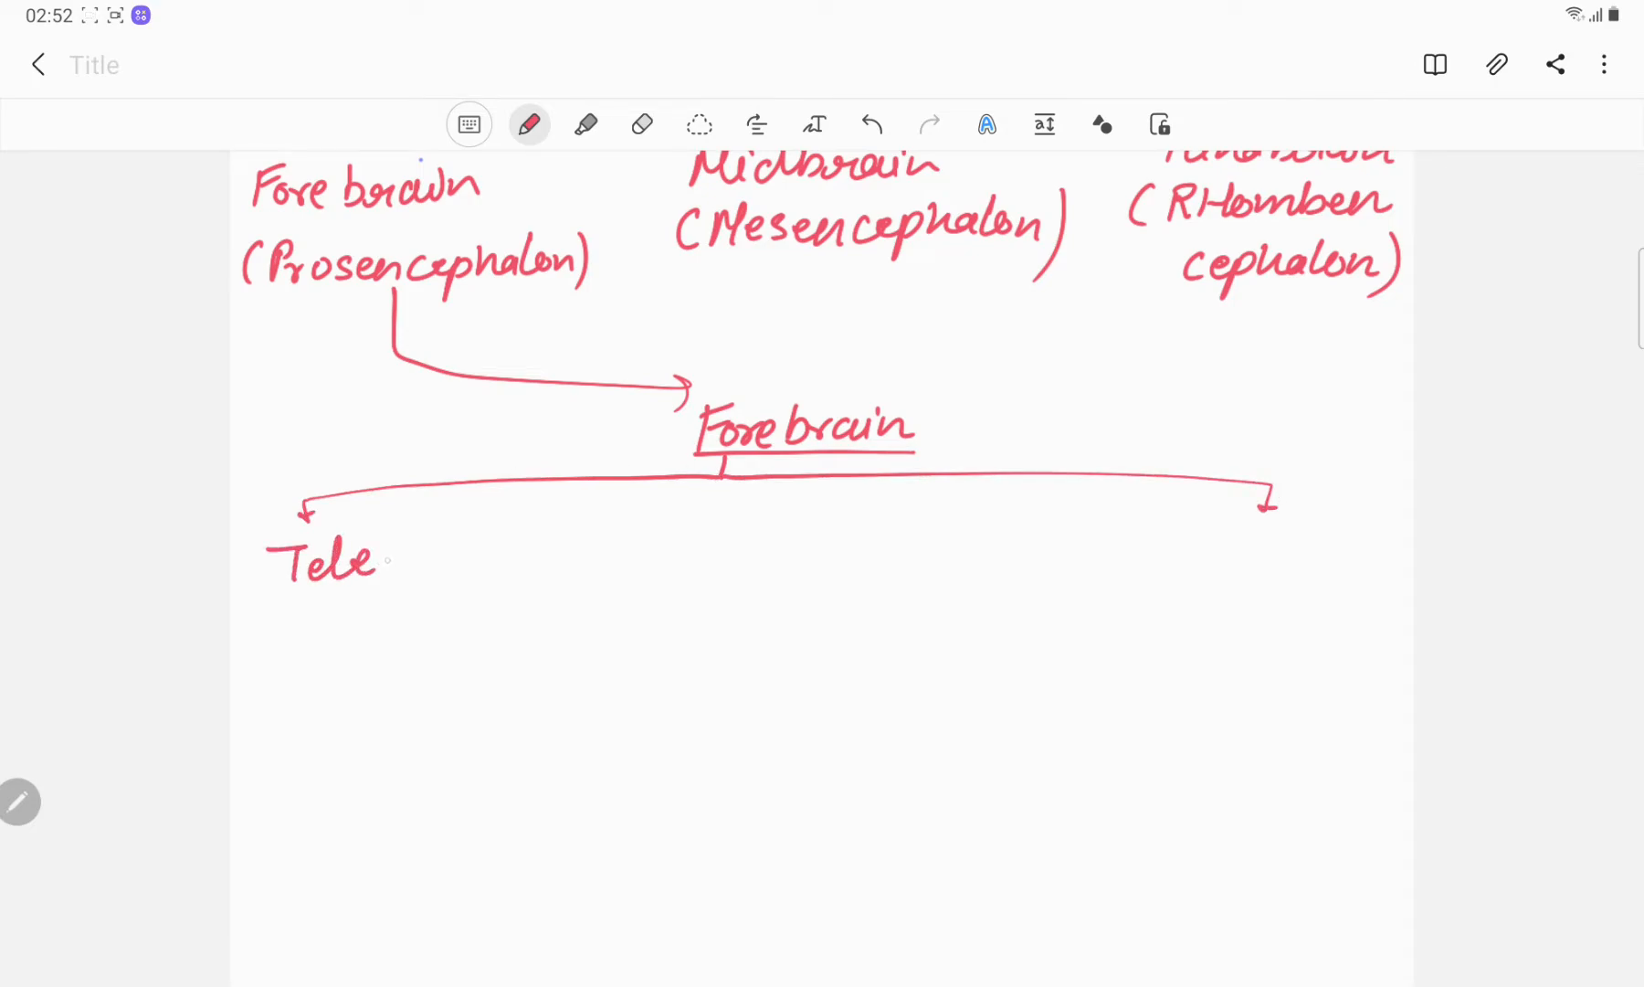
# Write Forebrain branching to Telencephalon (cerebral hemisphere, B.G, Hippocampus) and Diencephalon (Thalamus, Hypothalamus)
pyautogui.write('ncephalon')
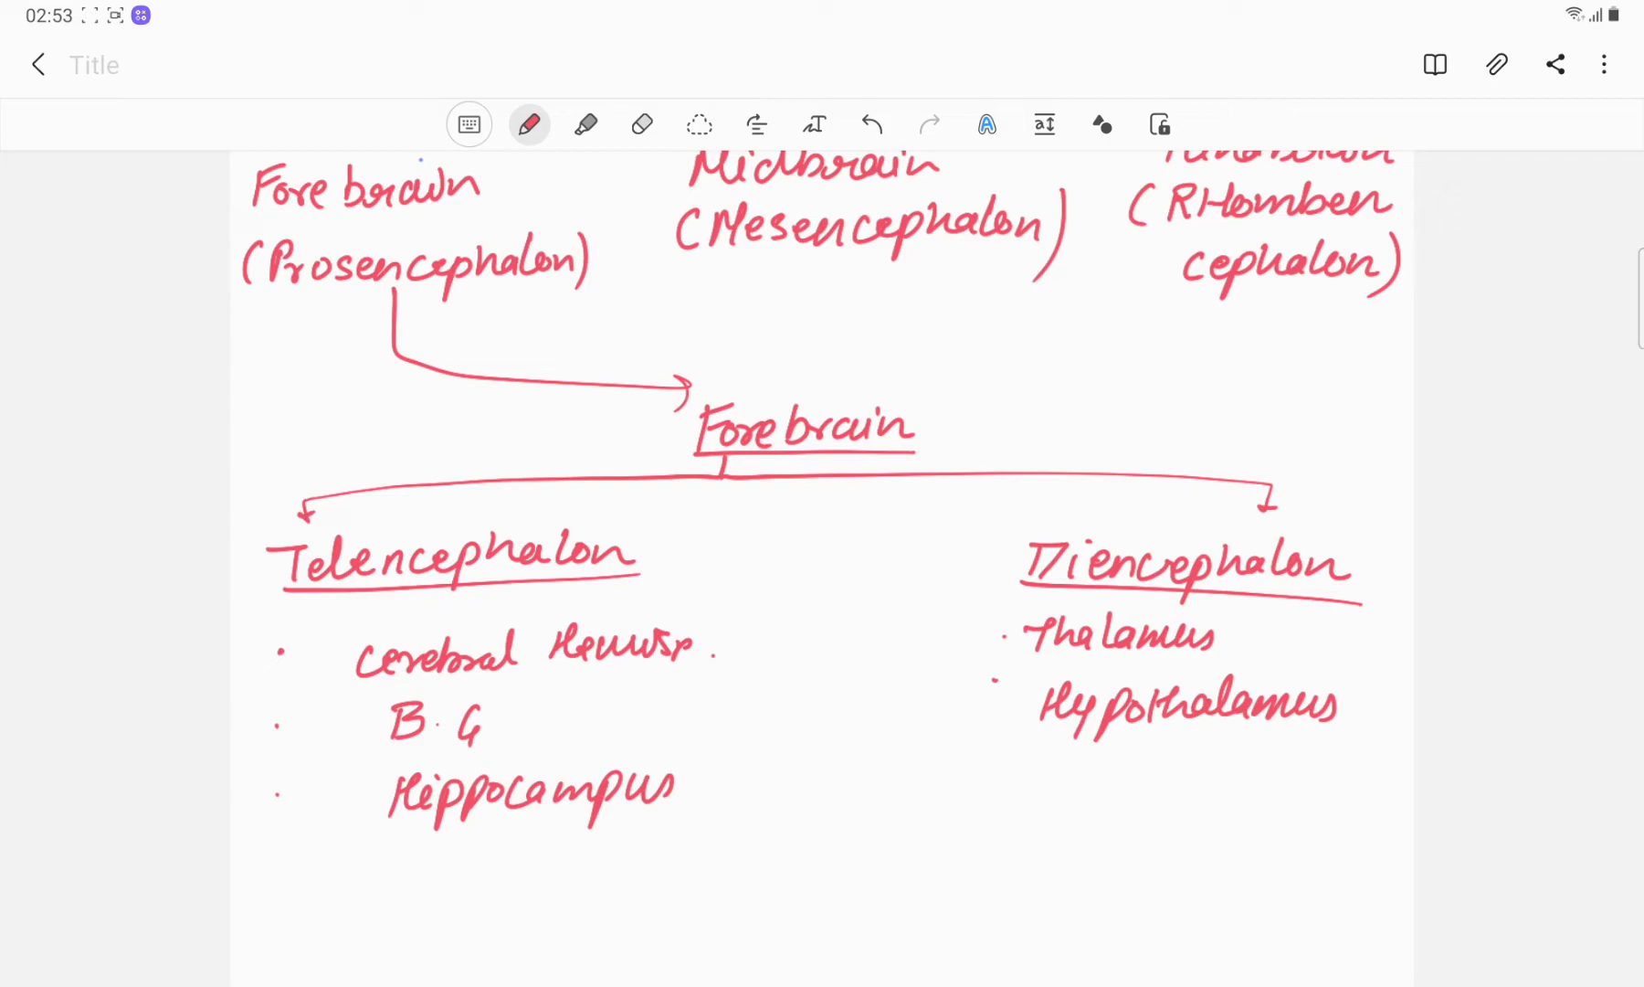
# Write Midbrain (Mesencephalon) and Hindbrain with arrows to Pons, Cerebellum and Medulla in red
pyautogui.scroll(-3)
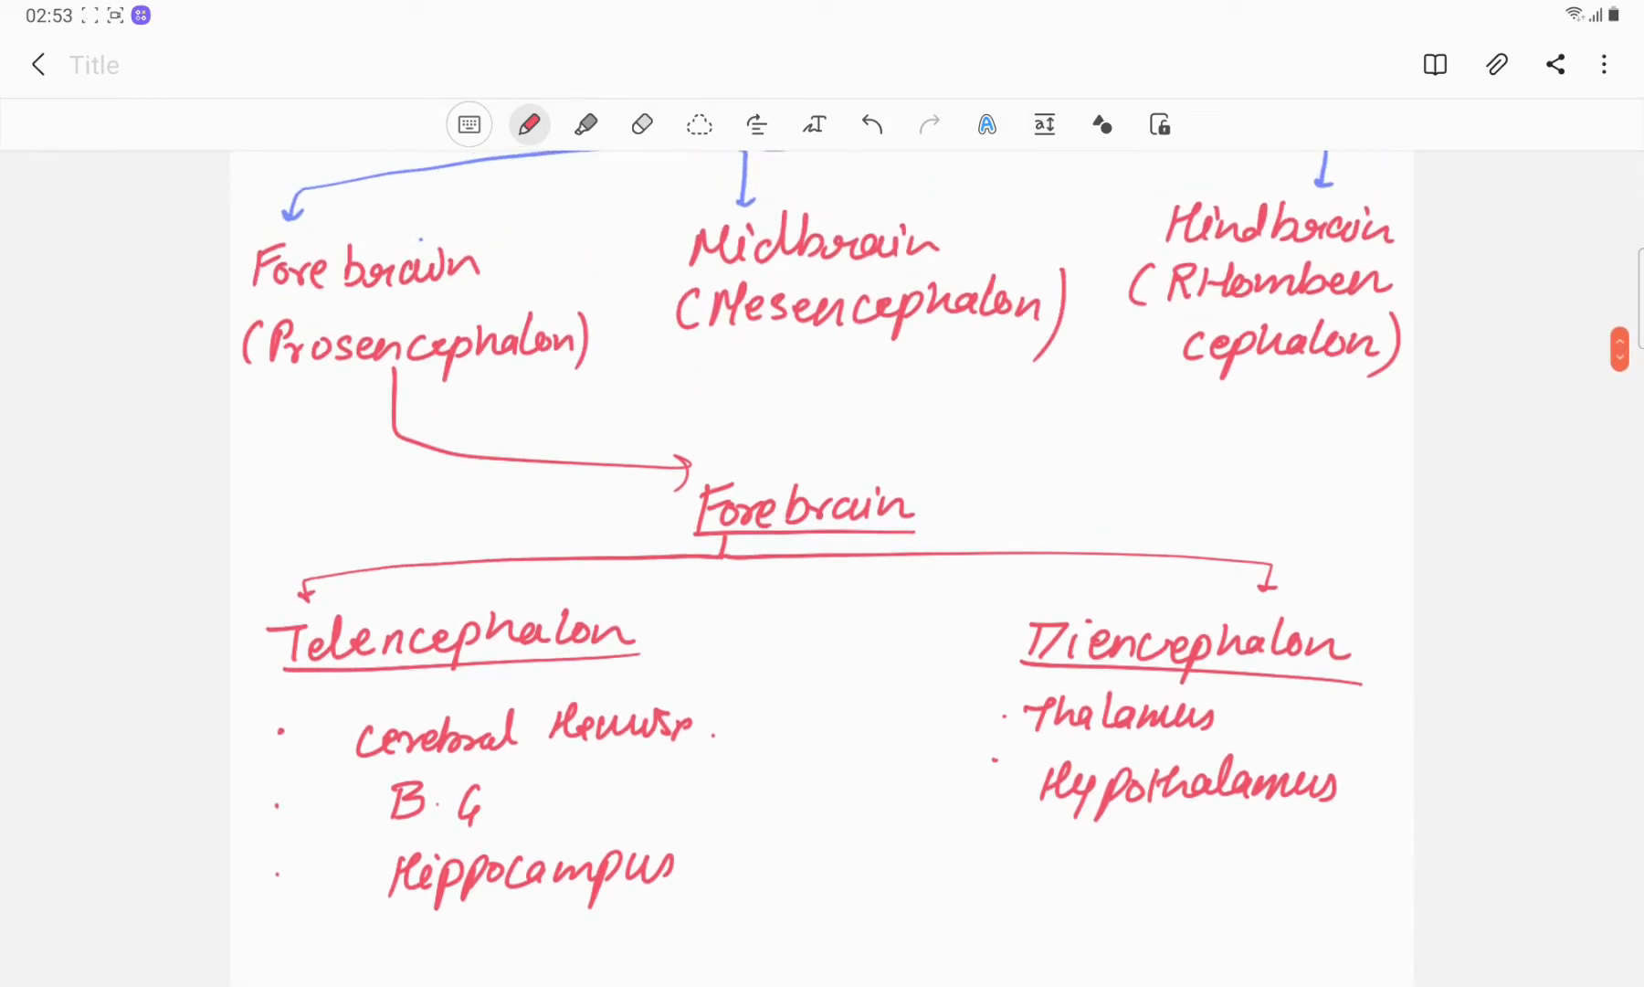
pyautogui.scroll(-3)
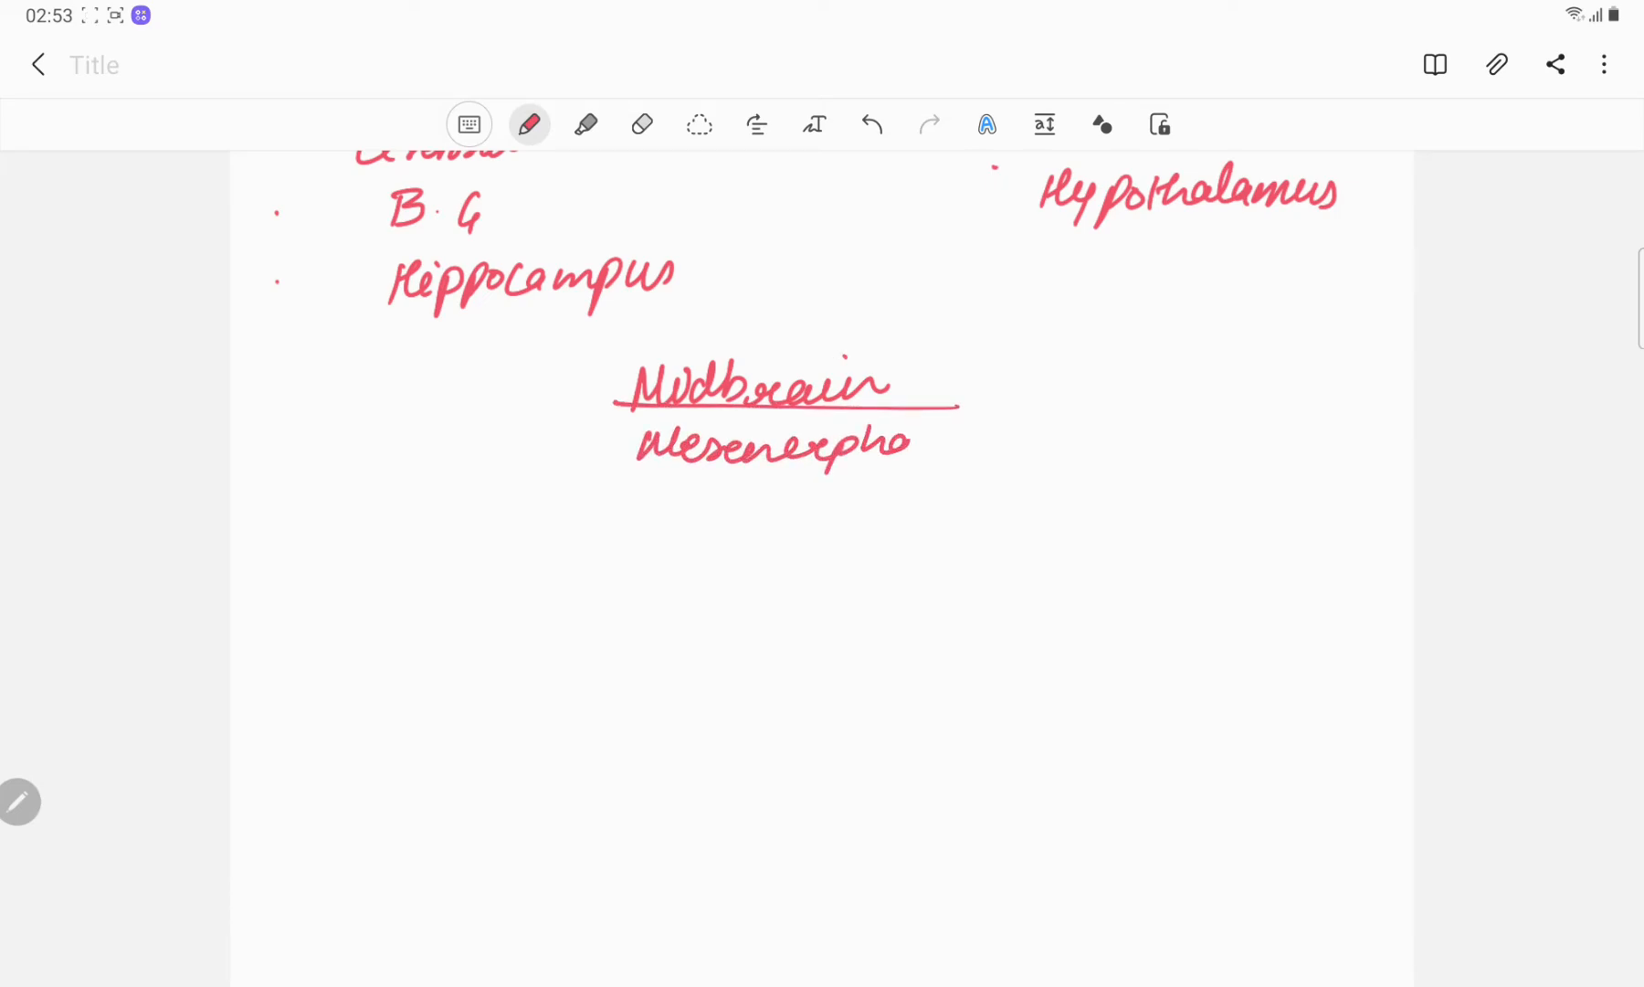
pyautogui.scroll(3)
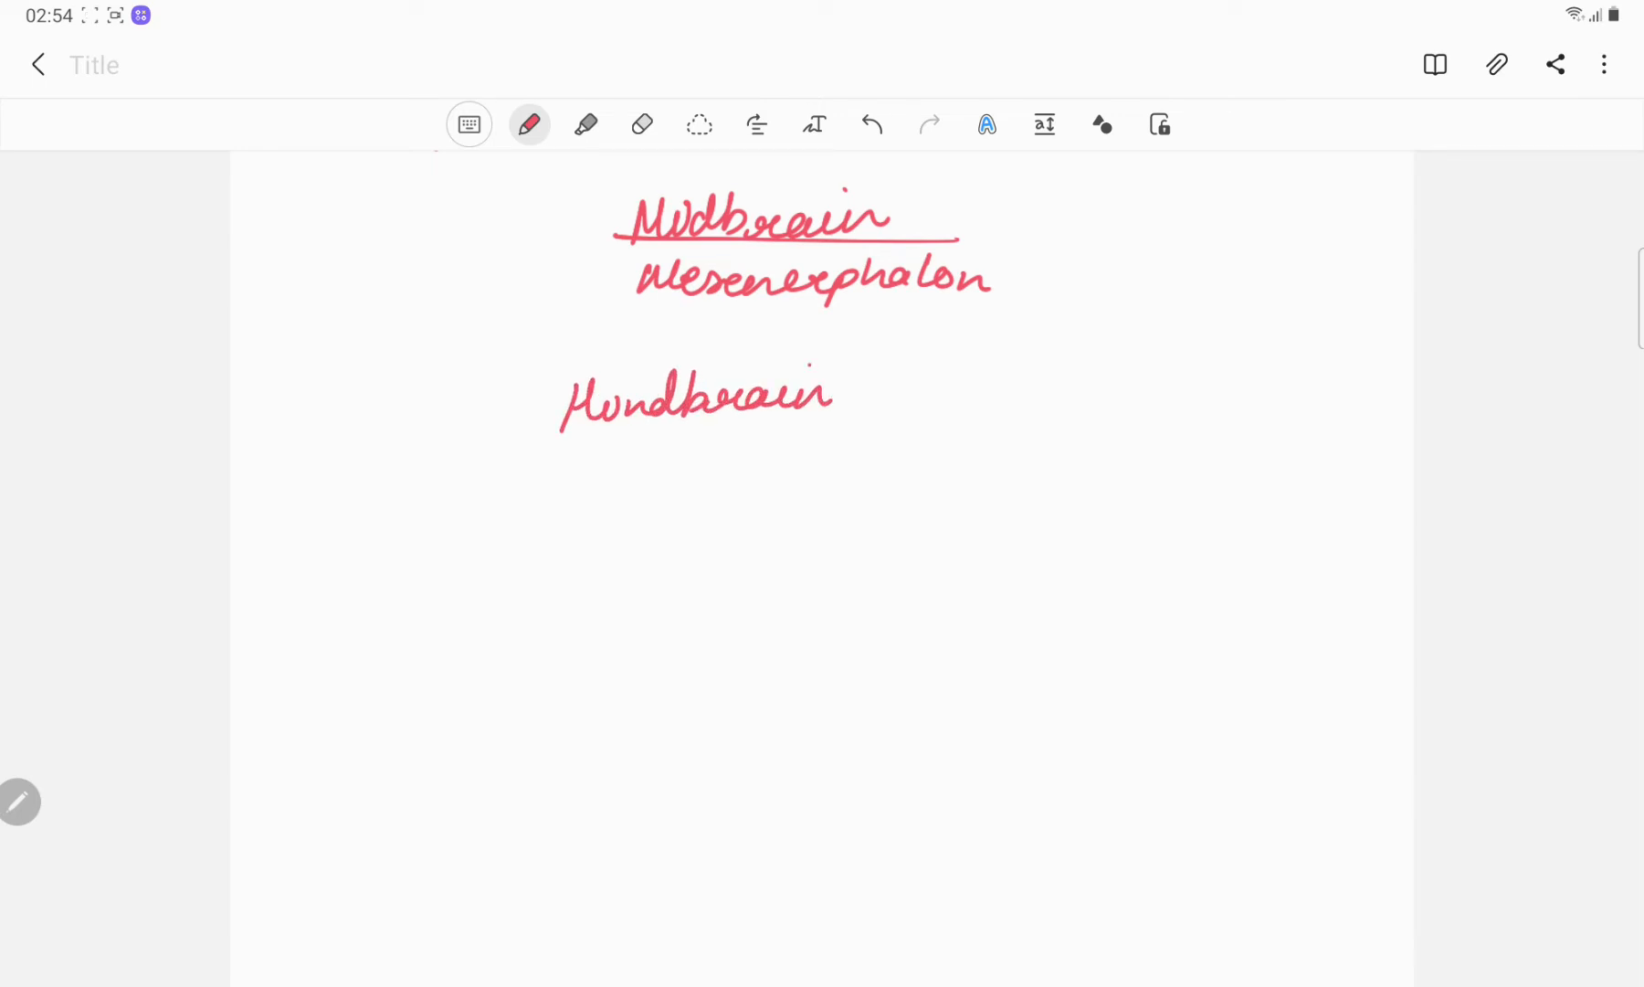
pyautogui.scroll(3)
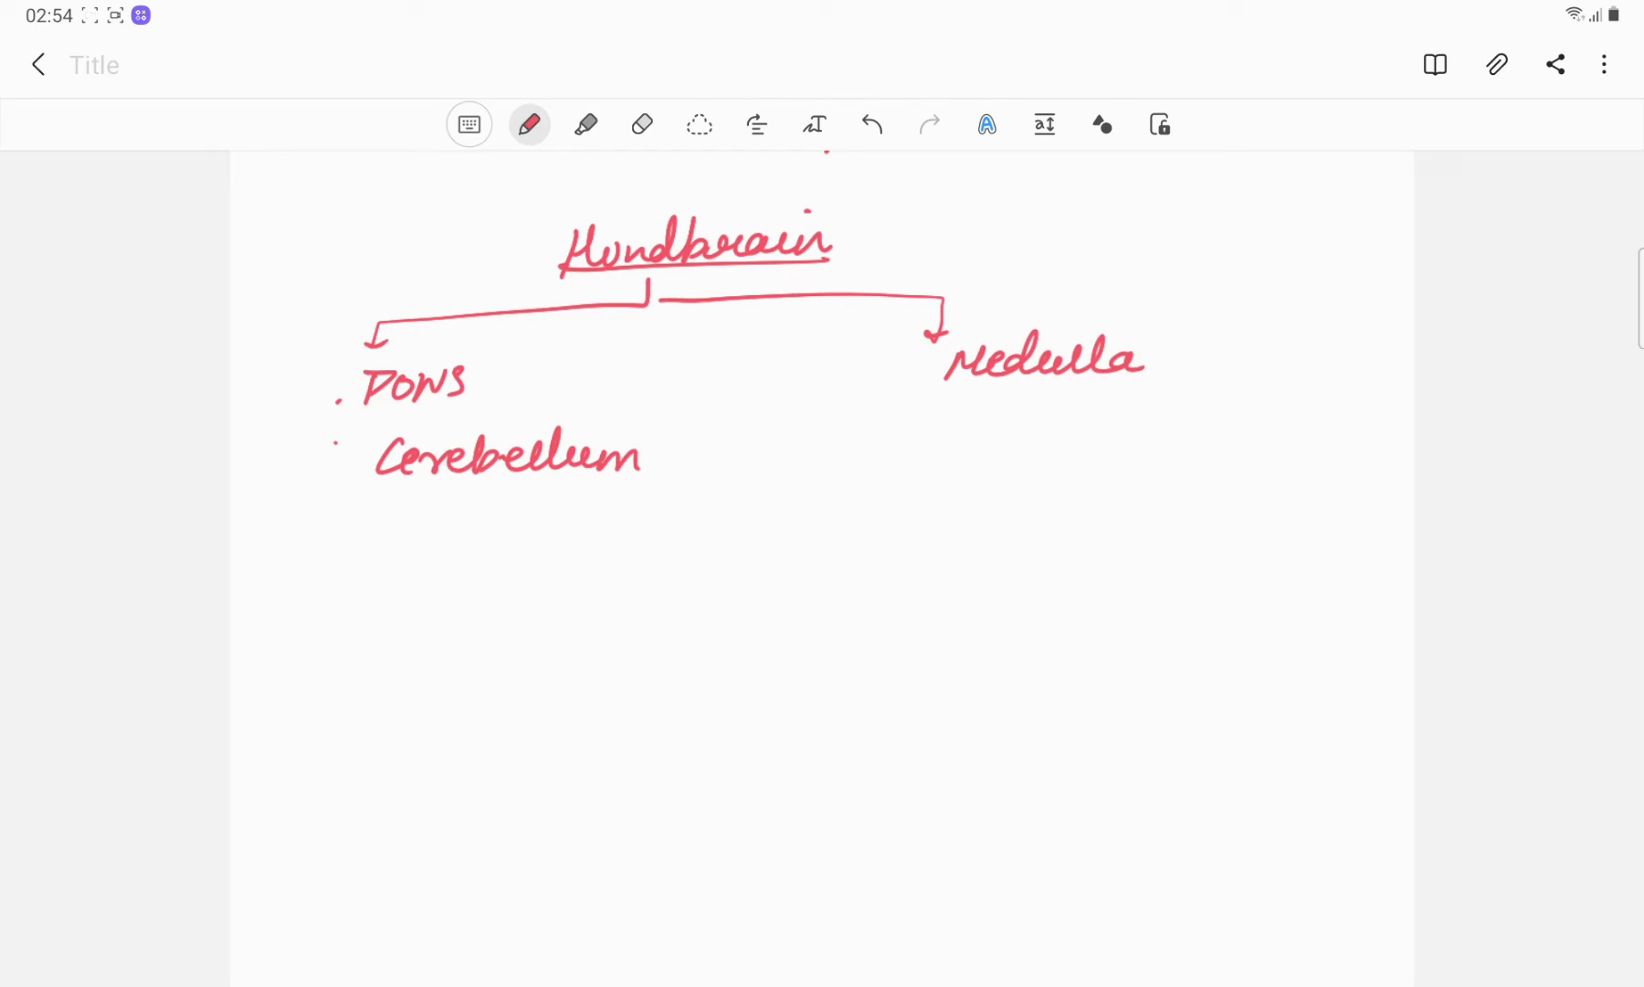
# Draw a red sagittal brain outline with hatched cerebellum and pointer labels Pons, Medulla, Cerebellum
pyautogui.scroll(3)
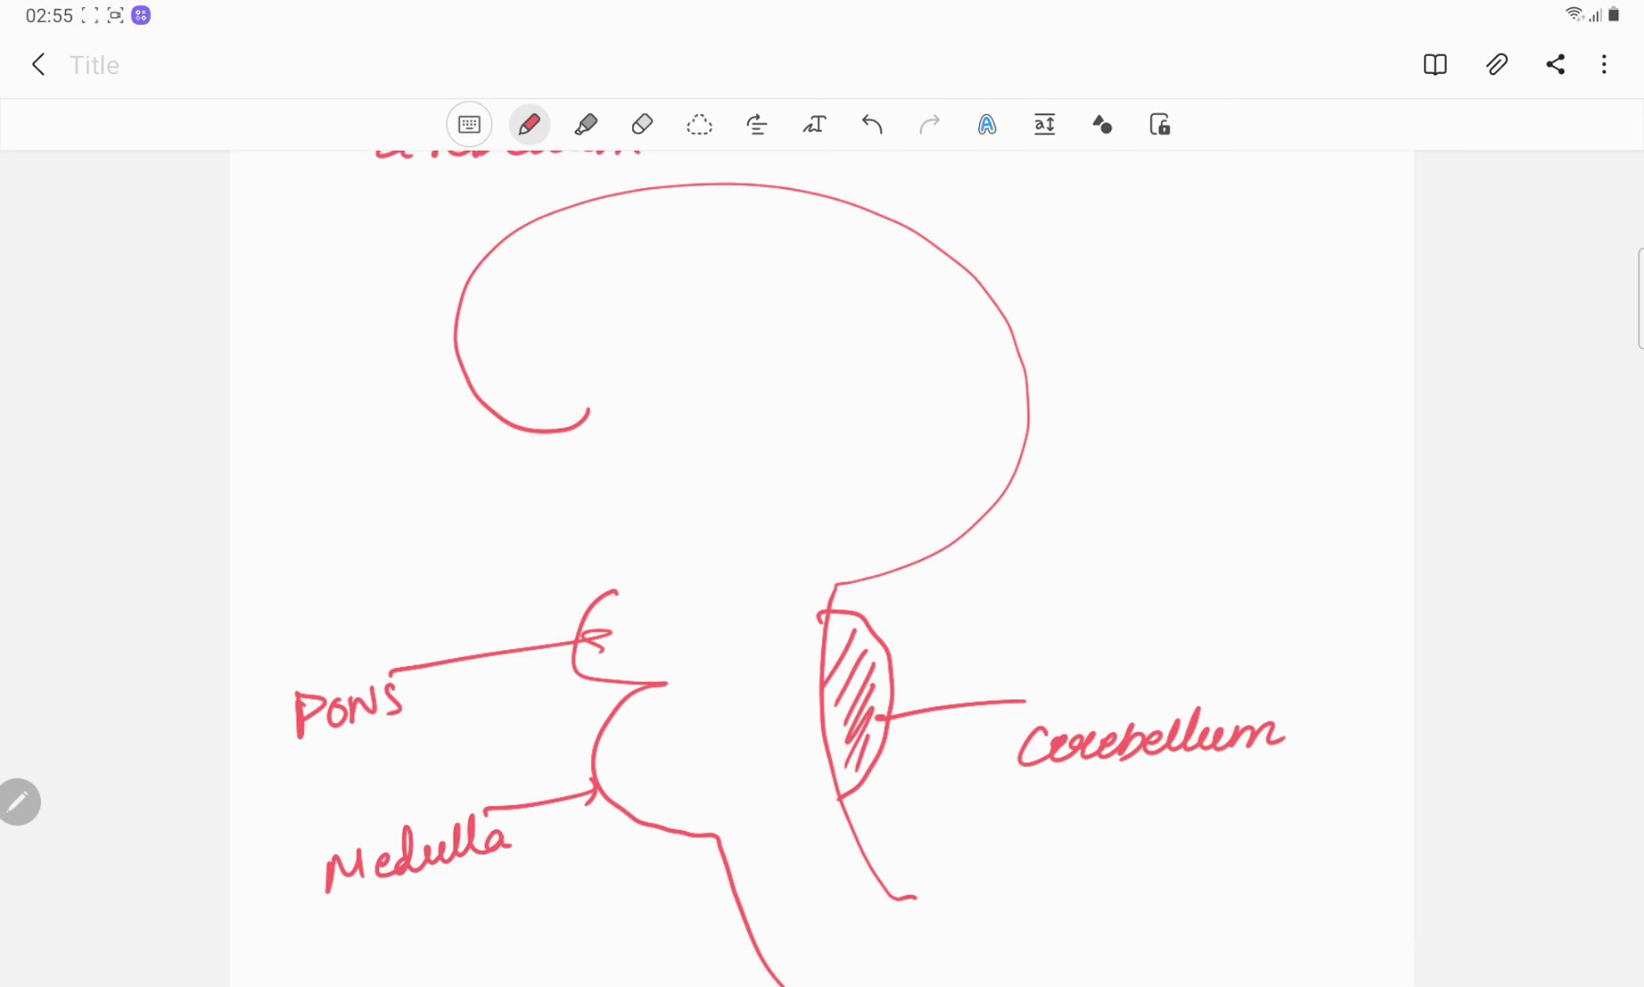
# Switch to gray ink and label cerebral cortex, corpus callosum, thalamus, hypothalamus and pituitary gland on the sketch
pyautogui.click(528, 124)
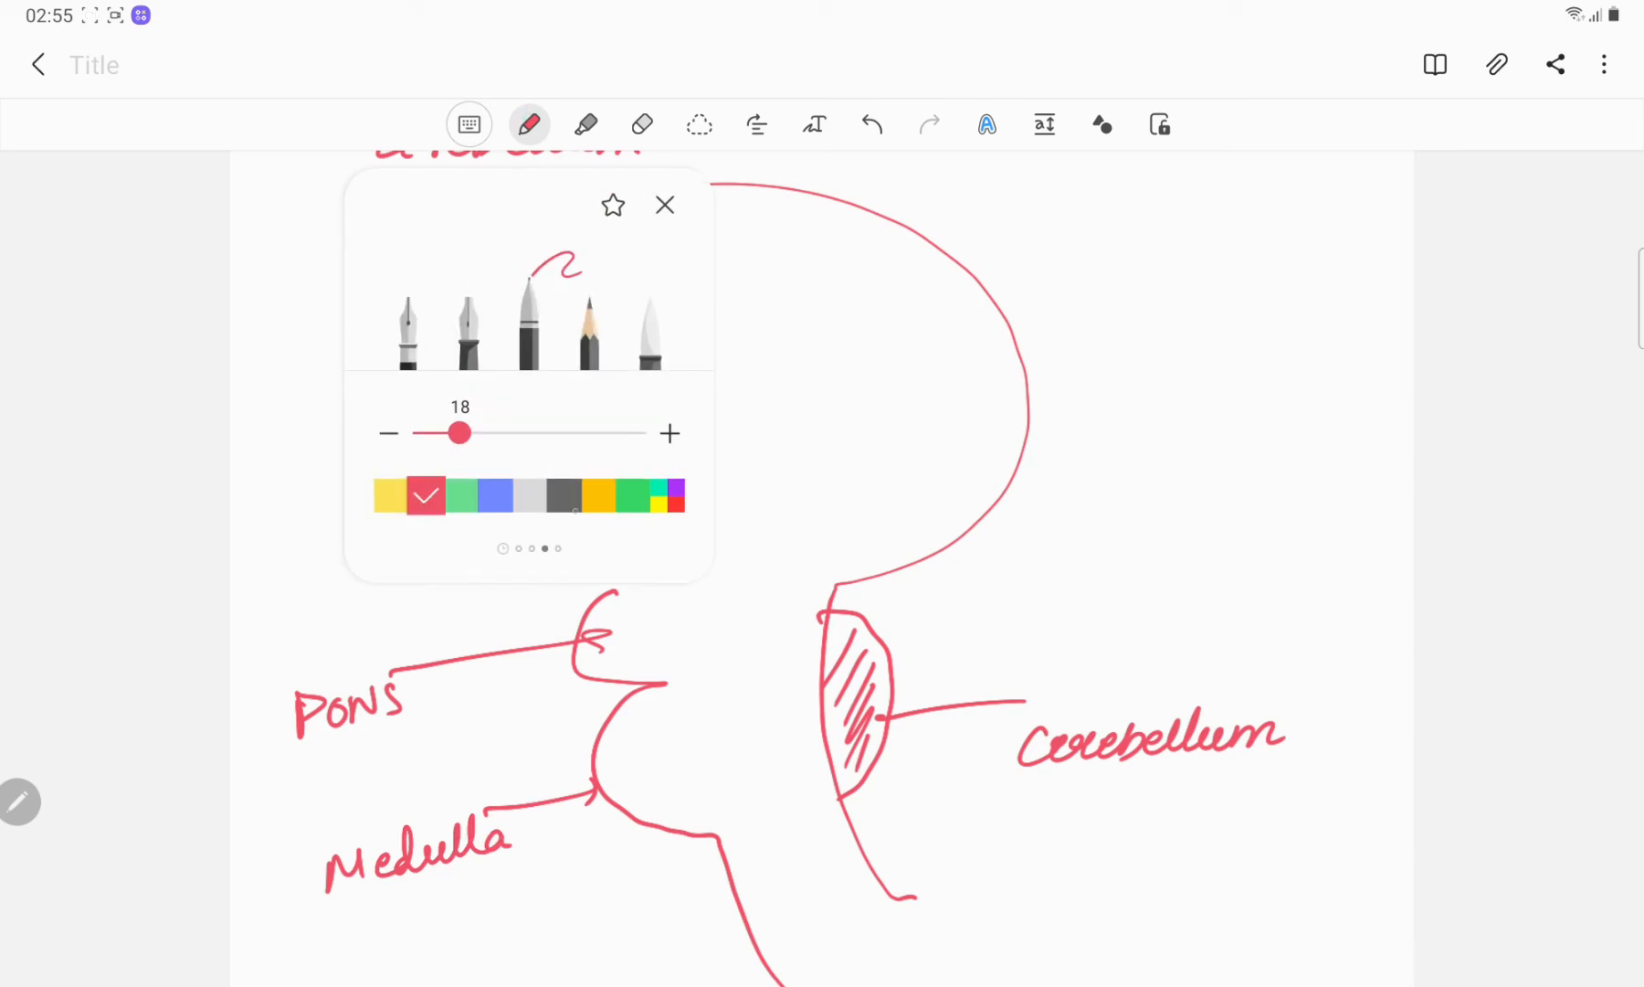
pyautogui.click(563, 494)
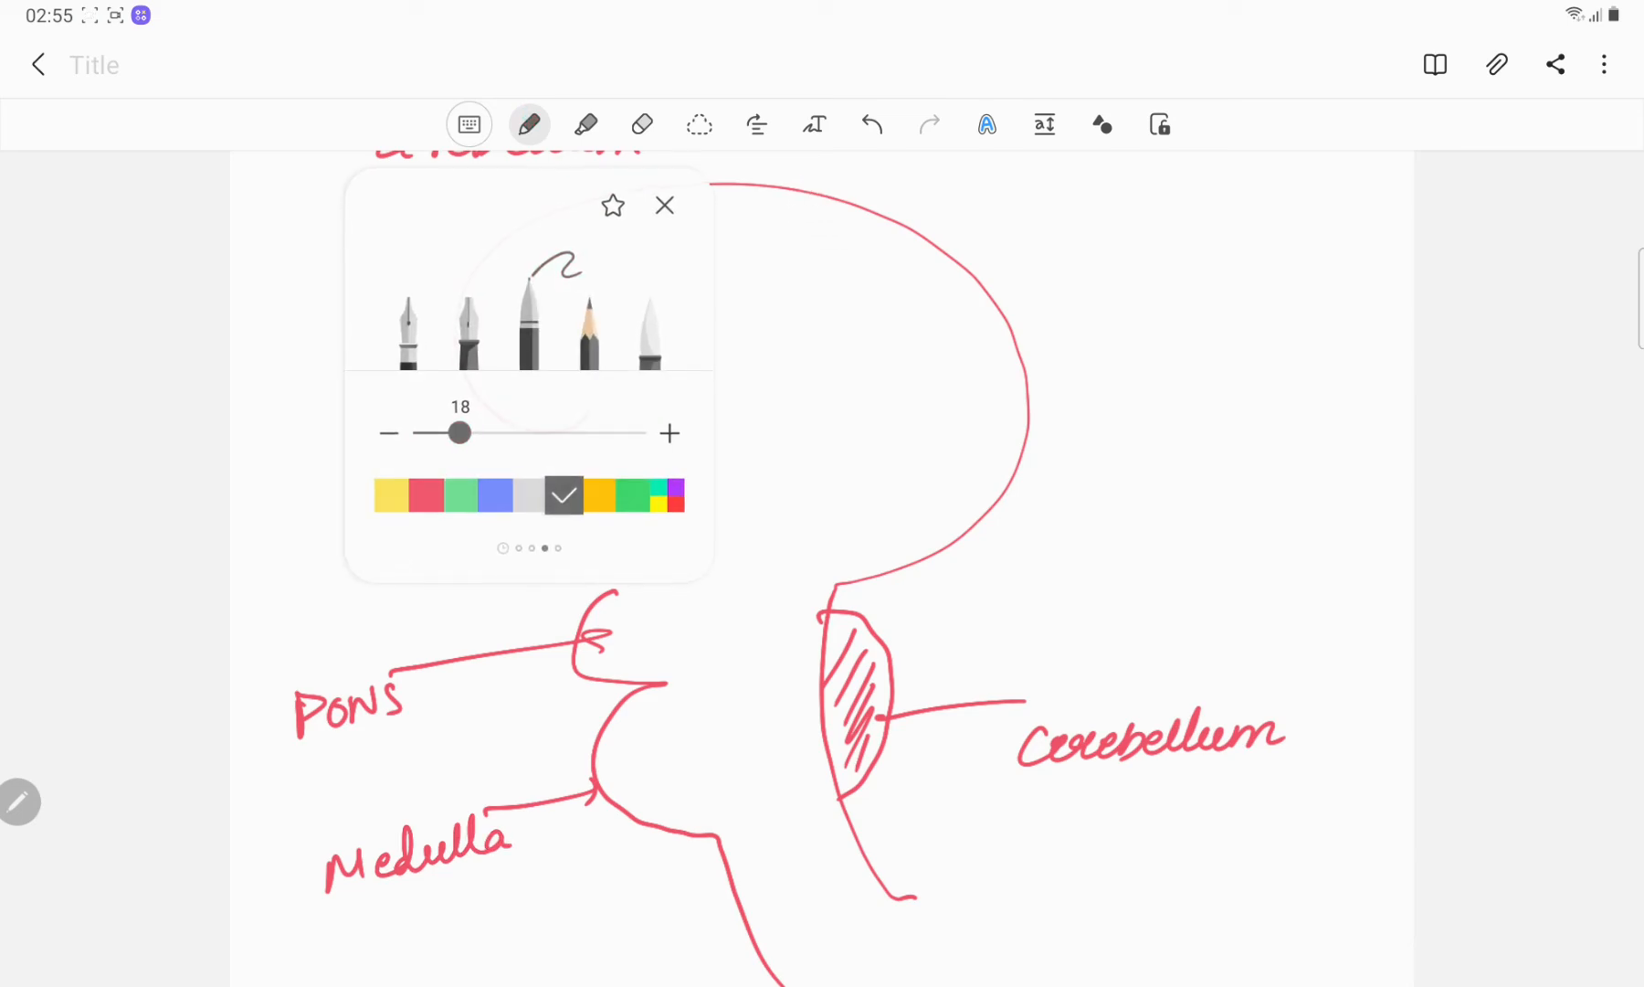
pyautogui.click(663, 204)
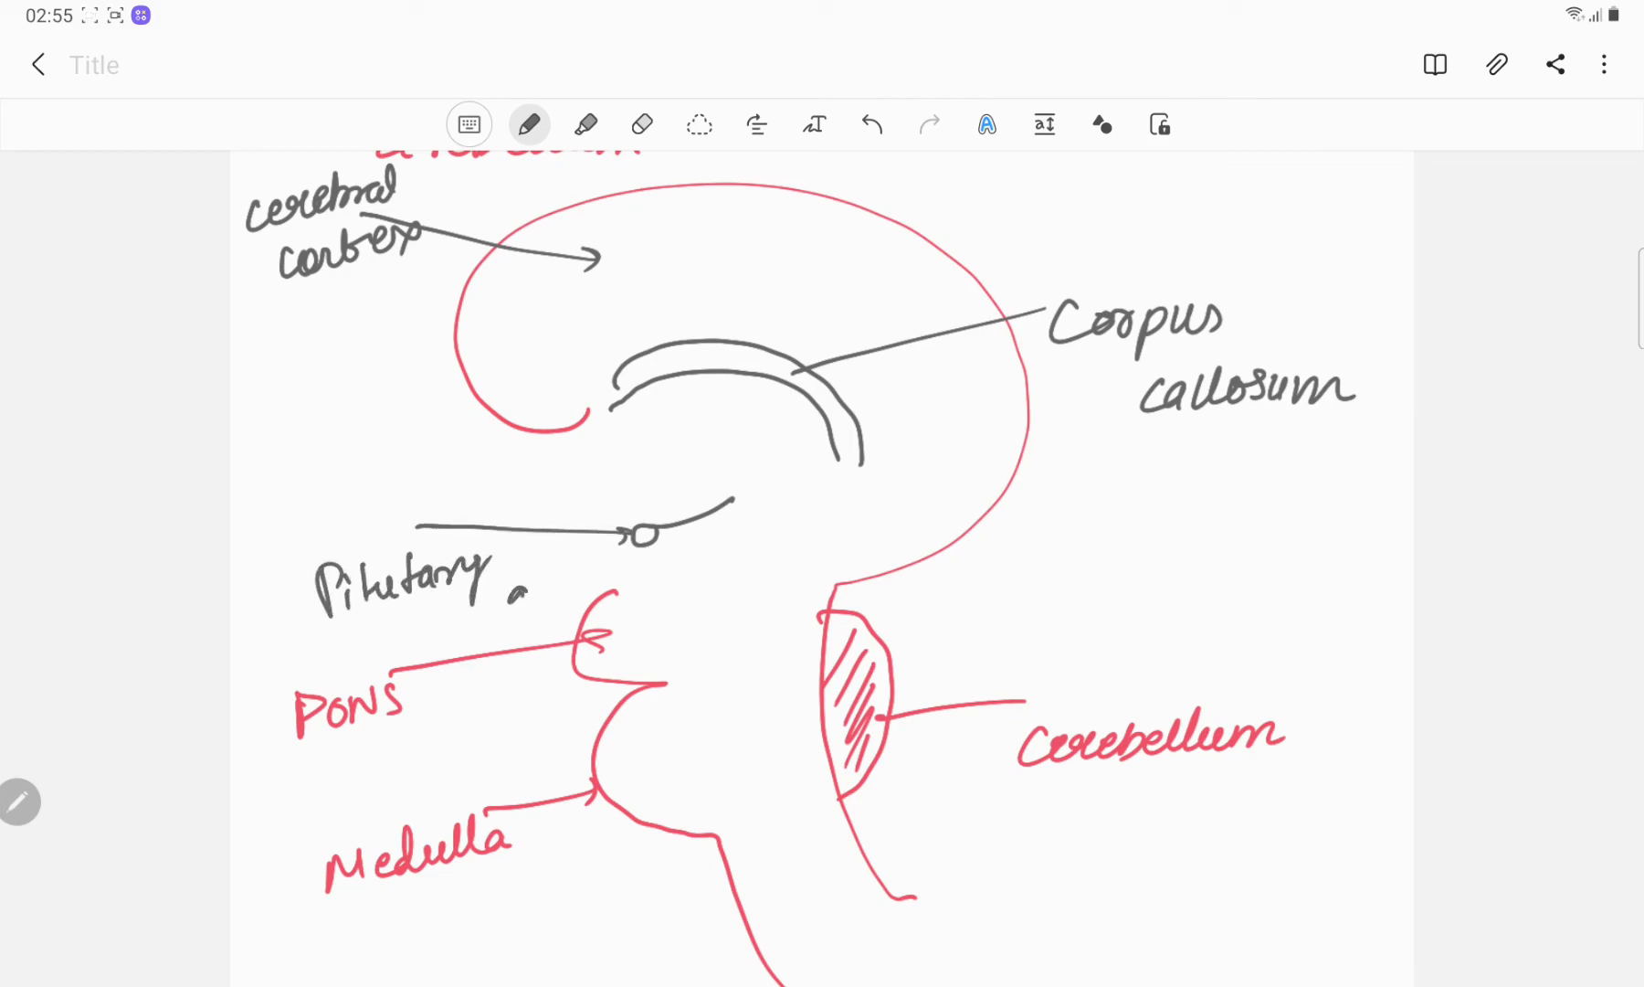
pyautogui.write('gland.')
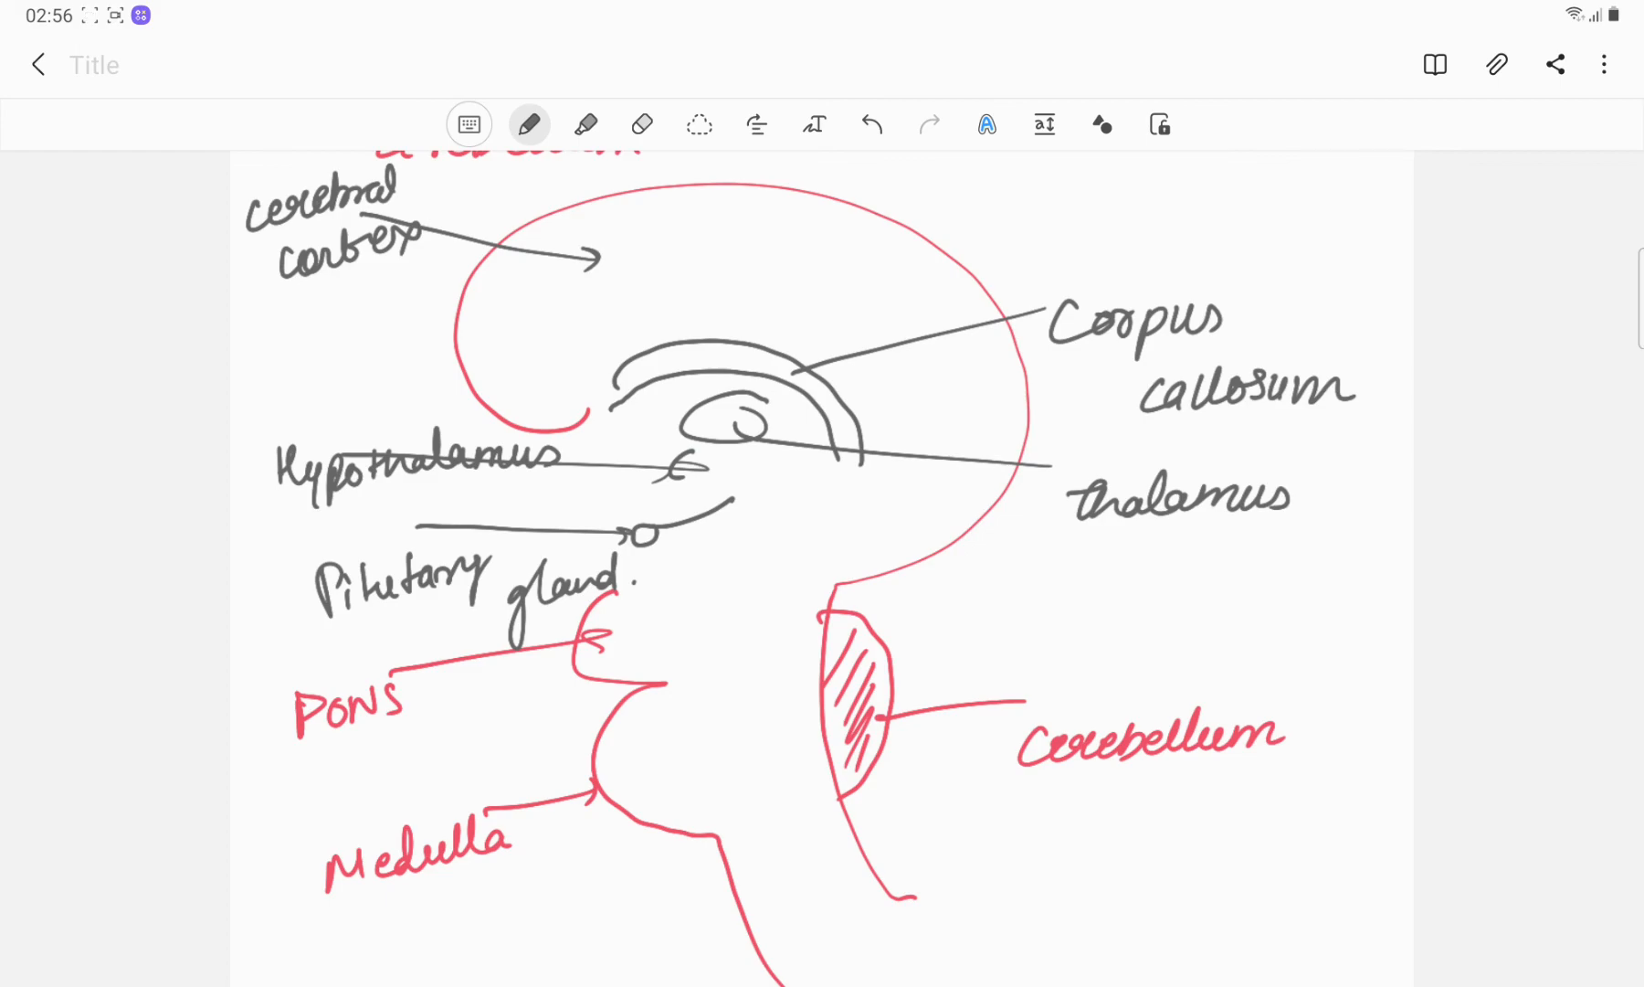
pyautogui.scroll(-3)
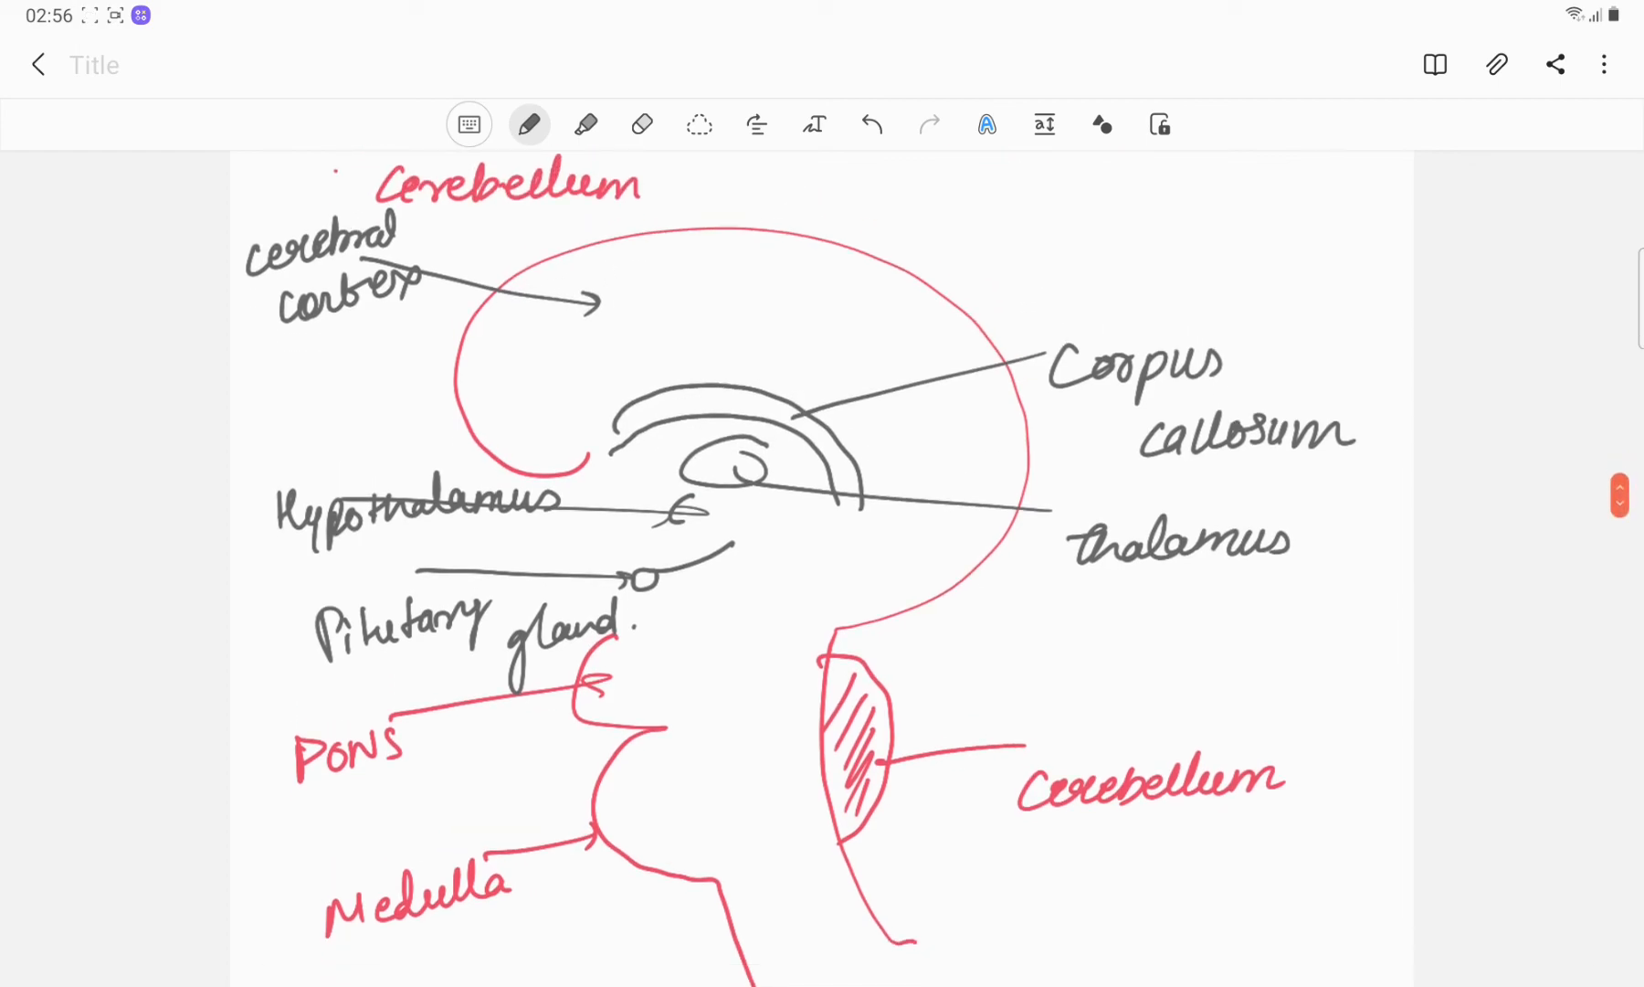